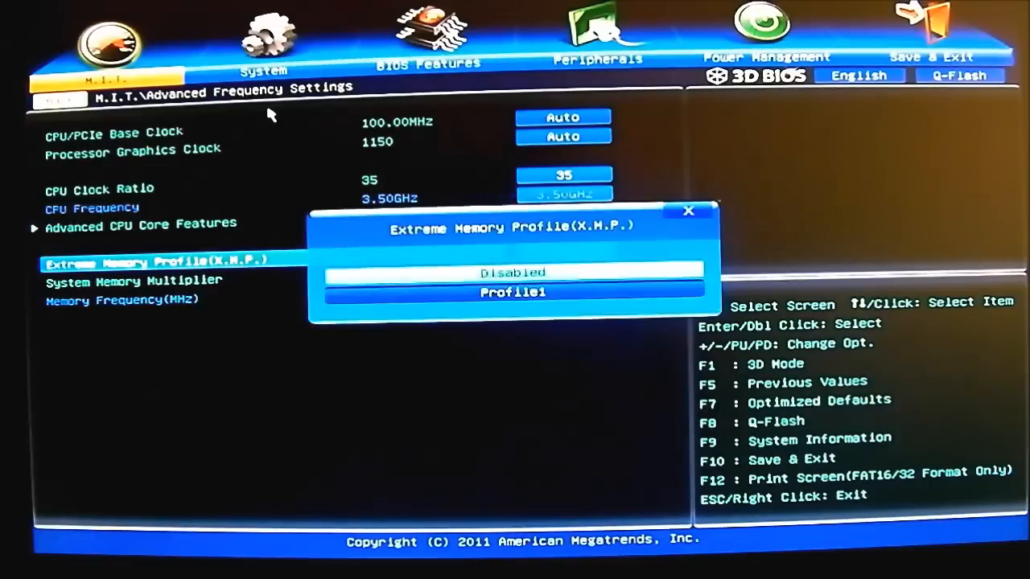
- Choose Profile1 for Extreme Memory Profile (X.M.P.) and check the memory multiplier entry
left_click(512, 293)
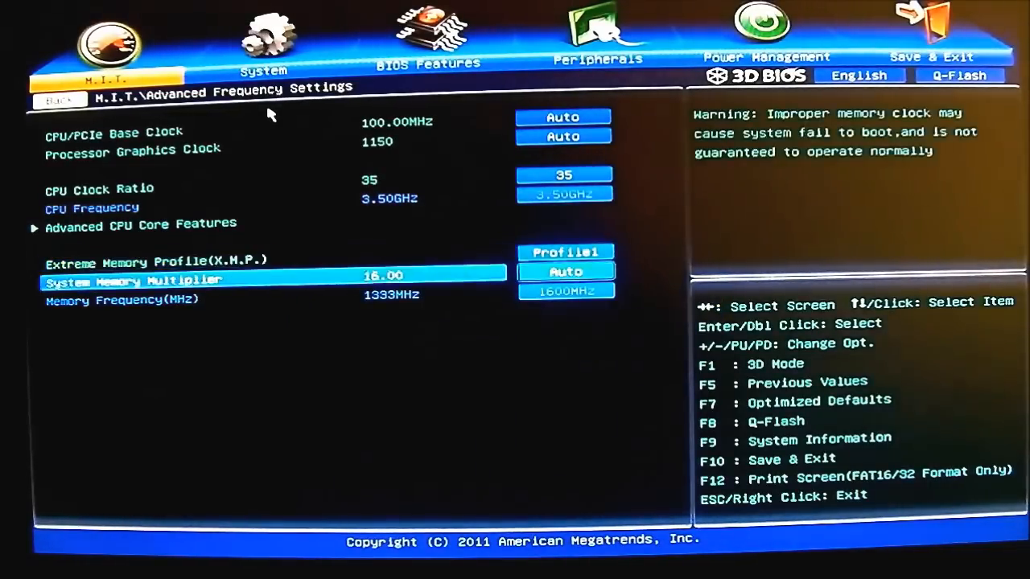
key("Up")
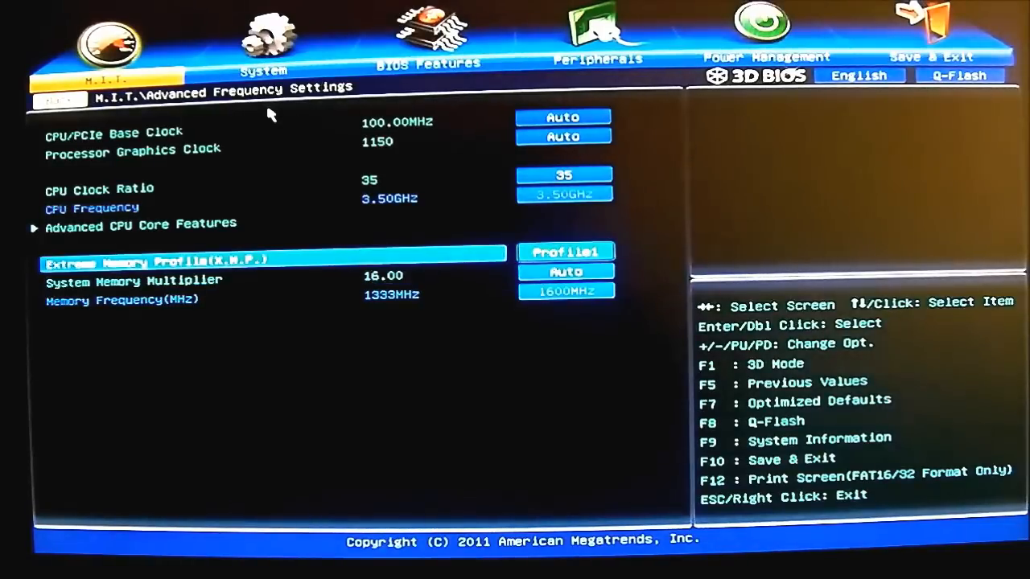
key("Down")
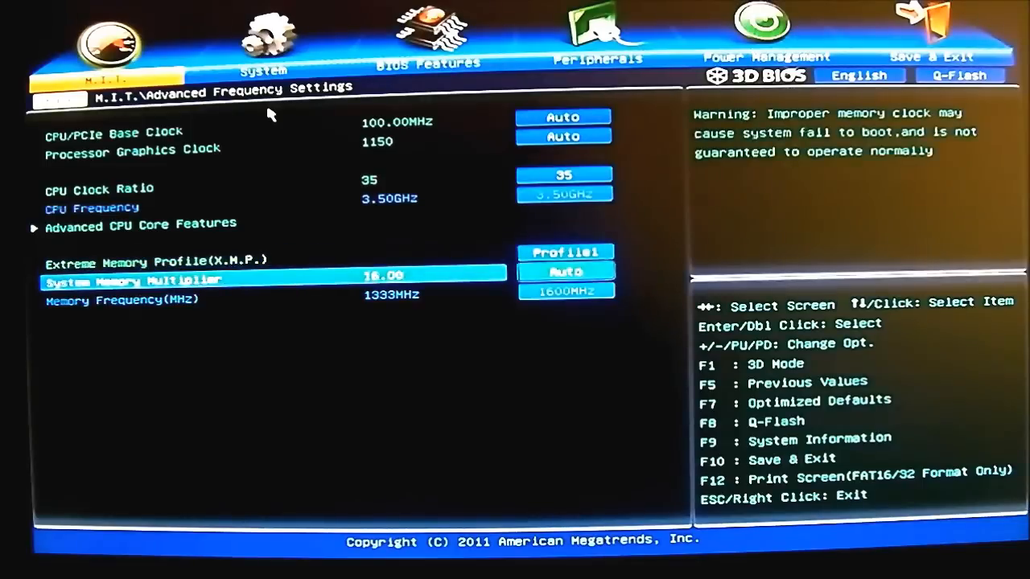
key("Up")
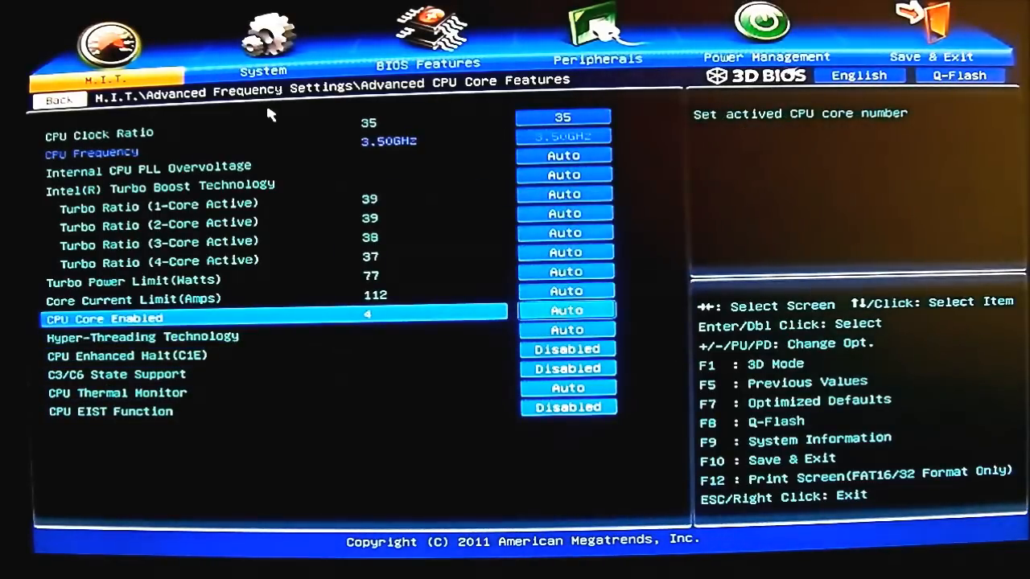
- Step up through the turbo ratio and core current limit entries
key("Up")
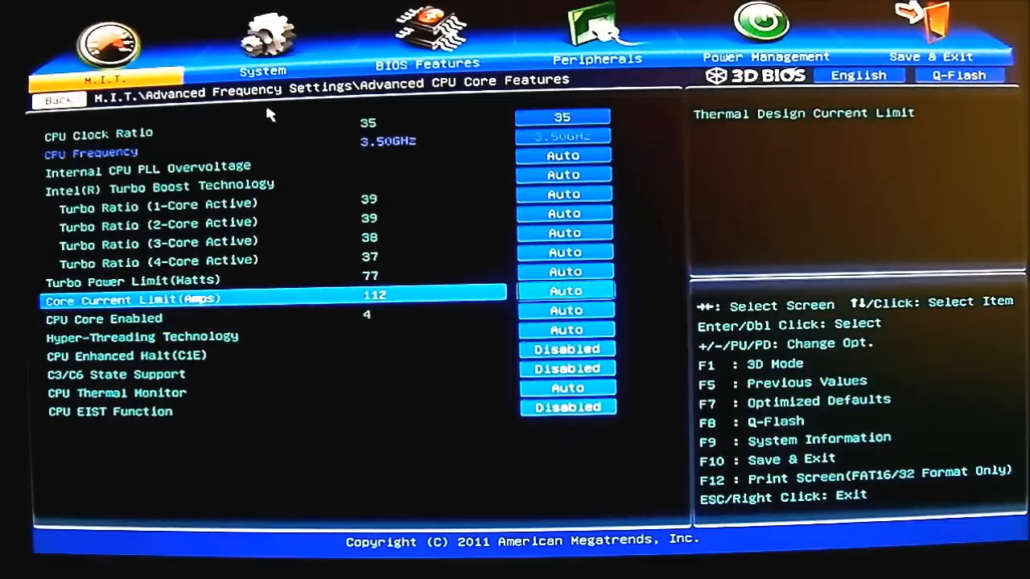
key("up")
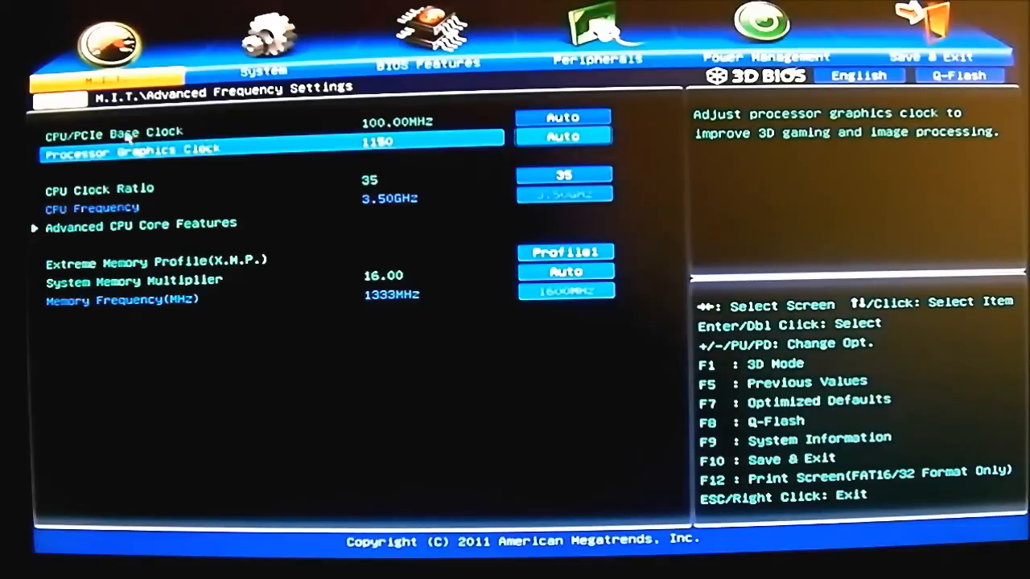
mouse_move(145, 190)
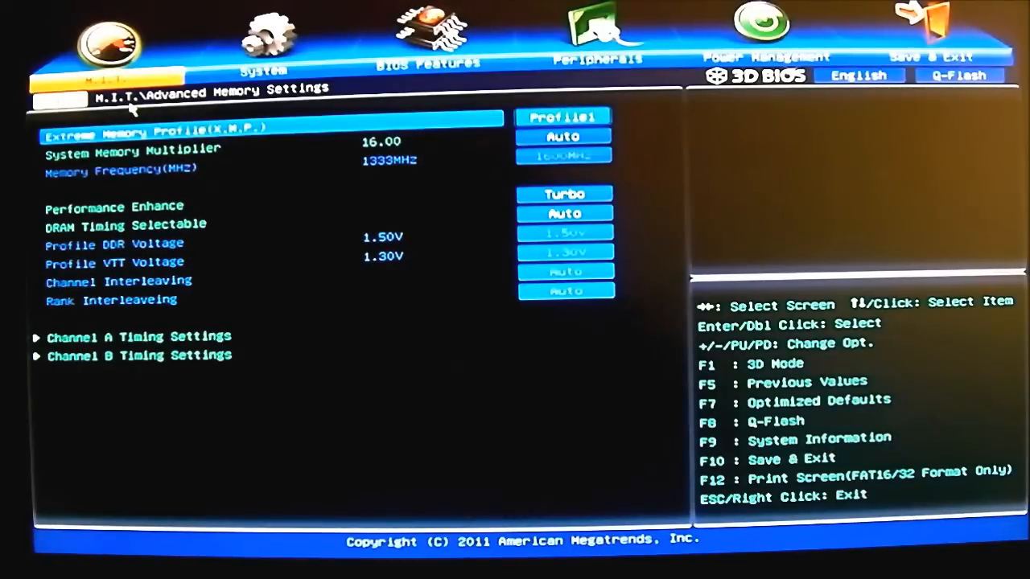
mouse_move(190, 207)
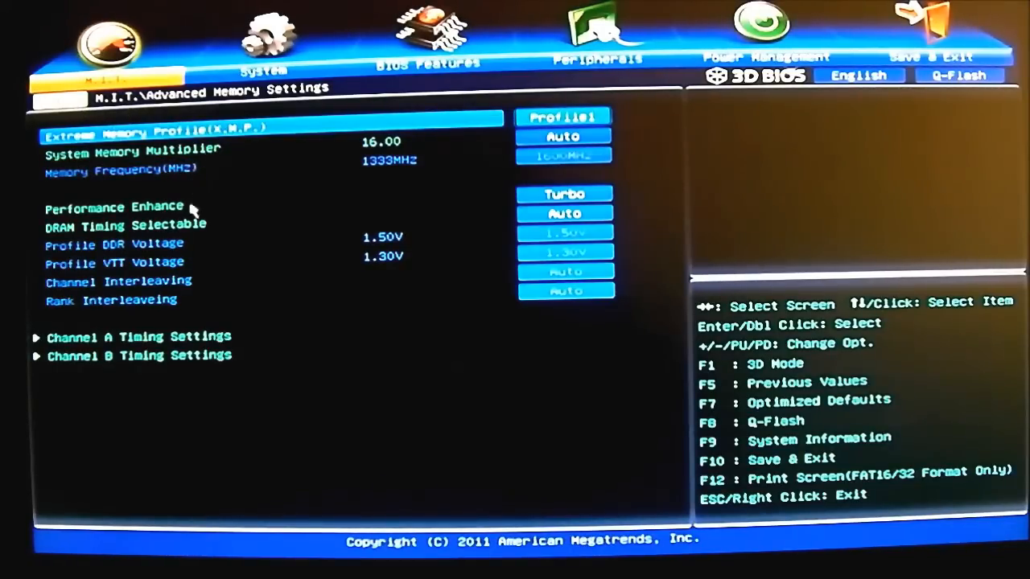
- Review Channel A Timing Settings (CAS latency 9) and return to the M.I.T. main page
left_click(137, 336)
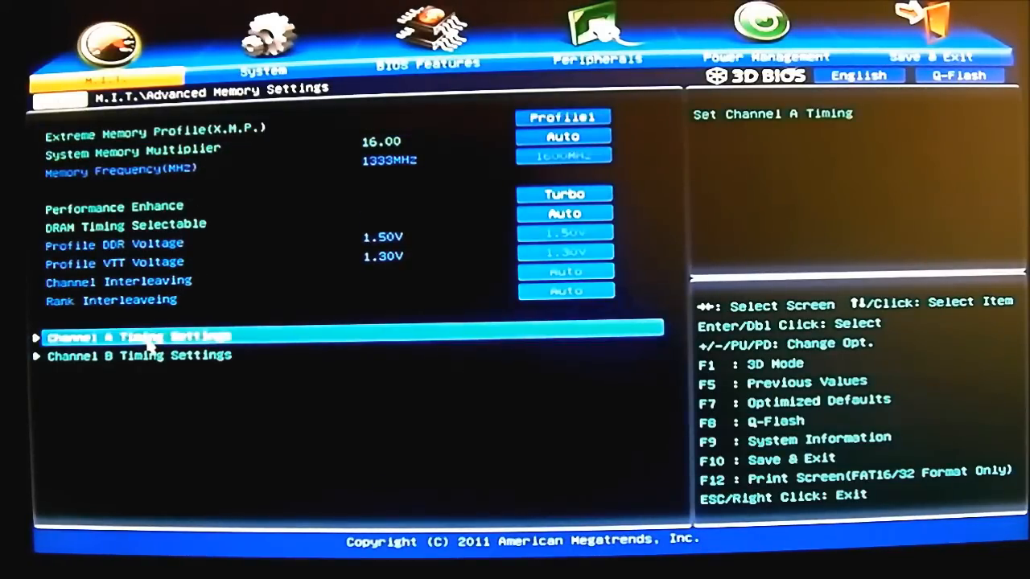
double_click(145, 336)
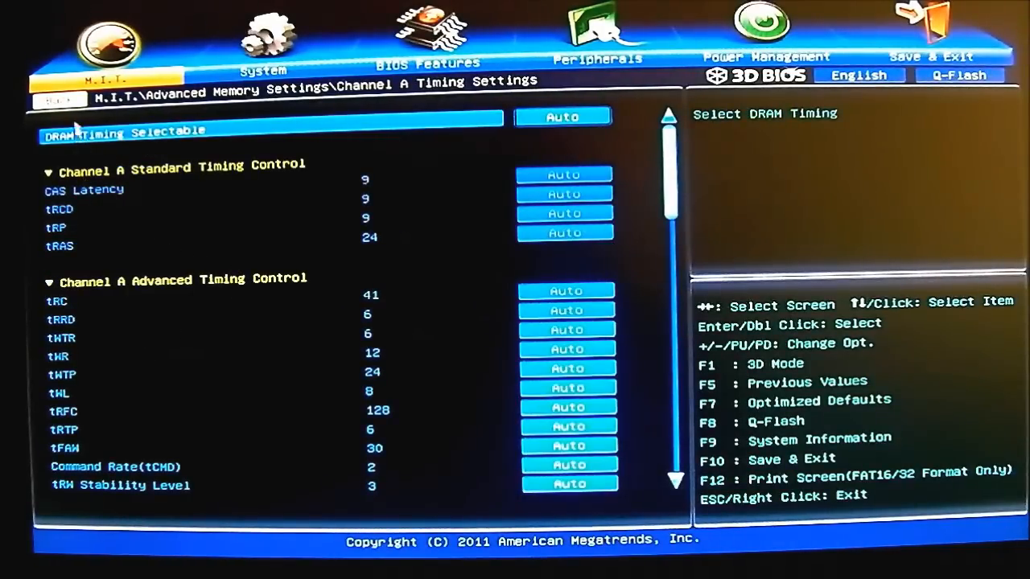
key("Escape")
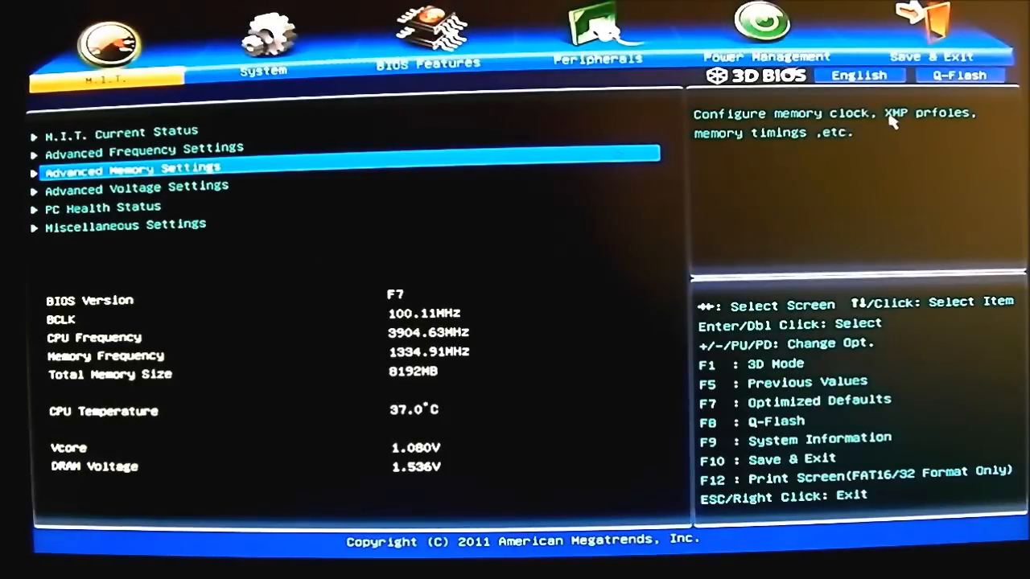
- Set Vcore Loadline Calibration to High and step through the GFX, DDR and Vtt calibration entries
key("Down")
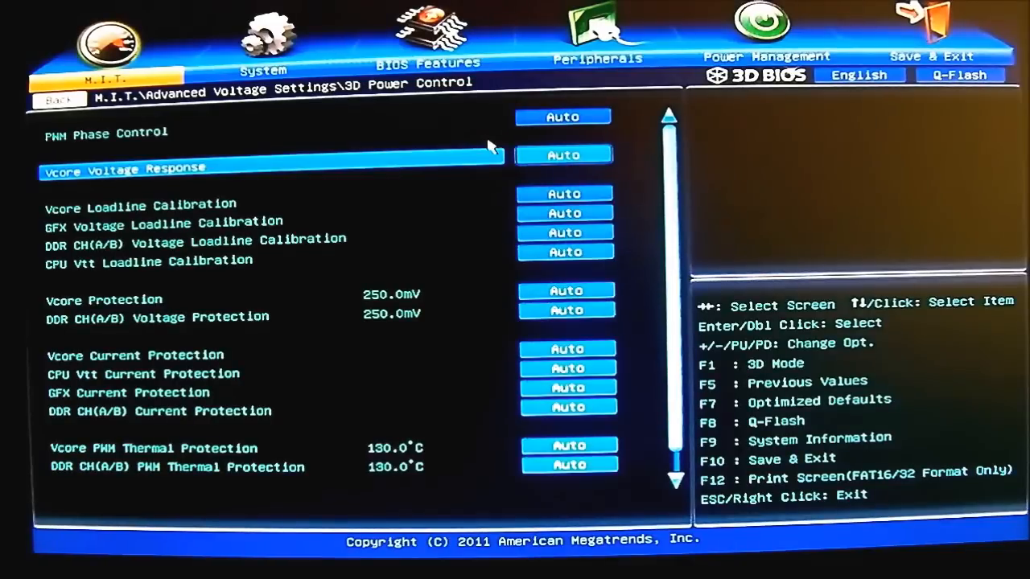
key("Down")
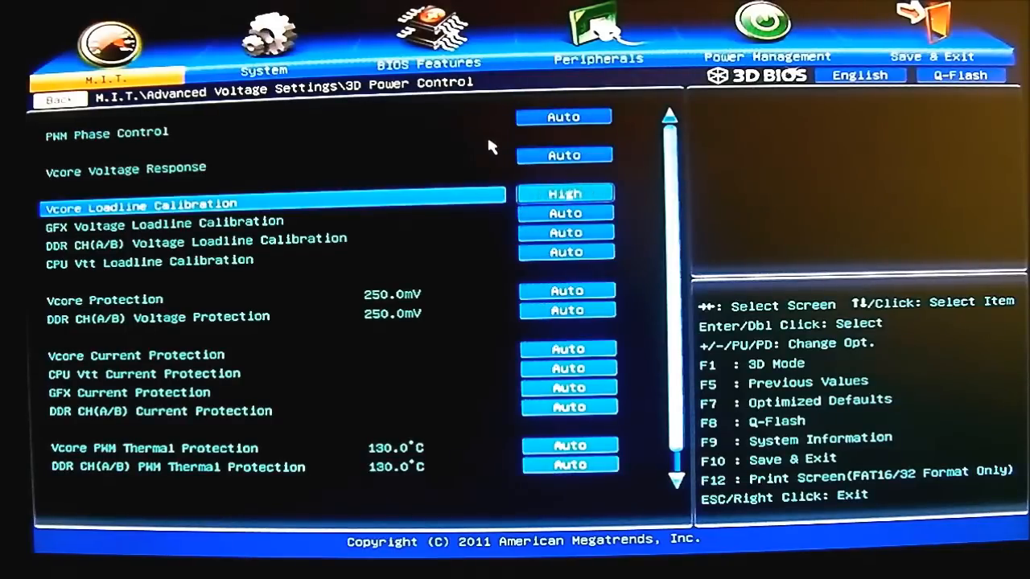
key("Down")
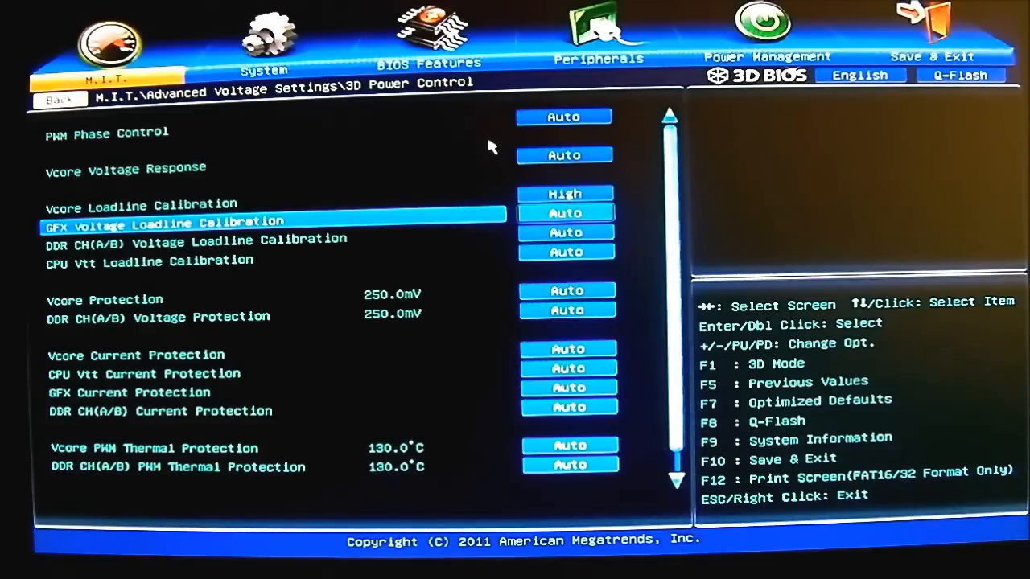
key("Down")
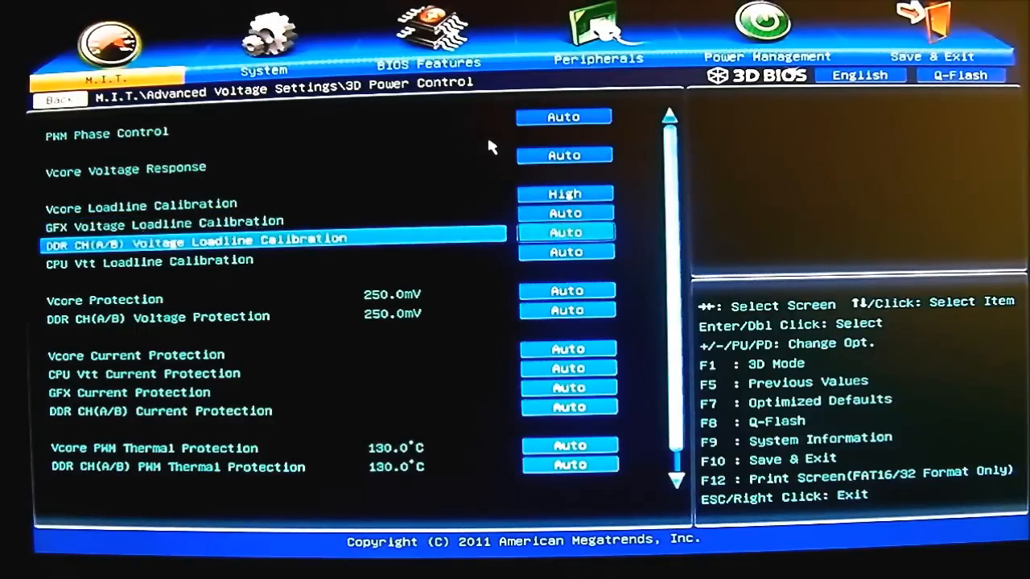
key("Down")
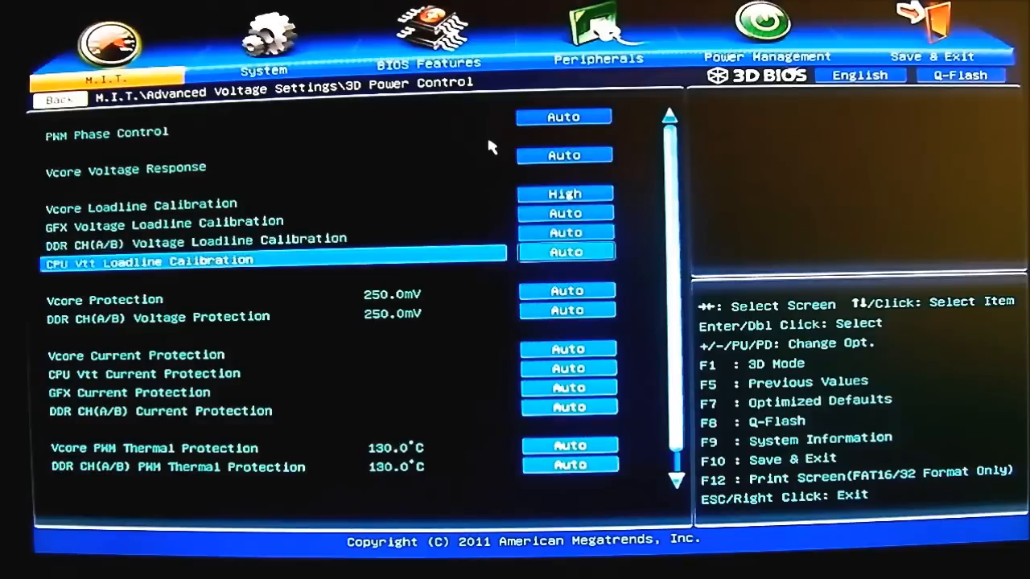
key("Down")
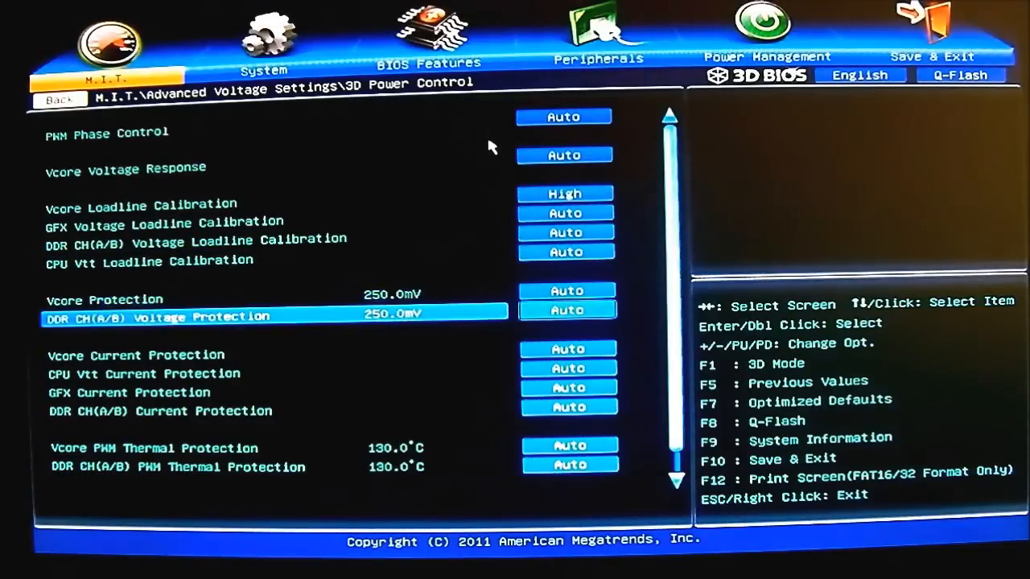
- Set Vcore PWM Thermal Protection to Normal after reviewing the current protection entries
key("Down")
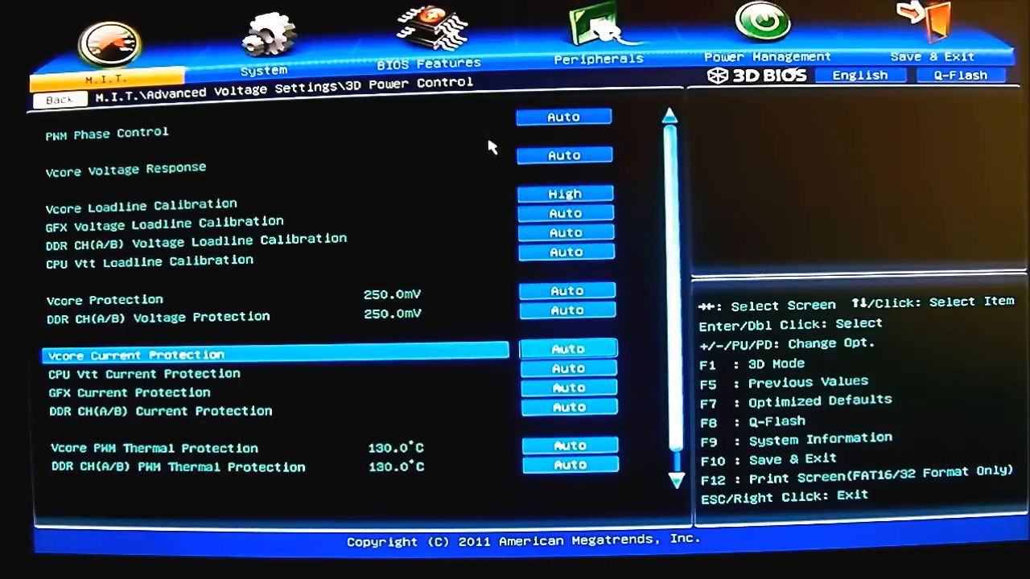
key("down")
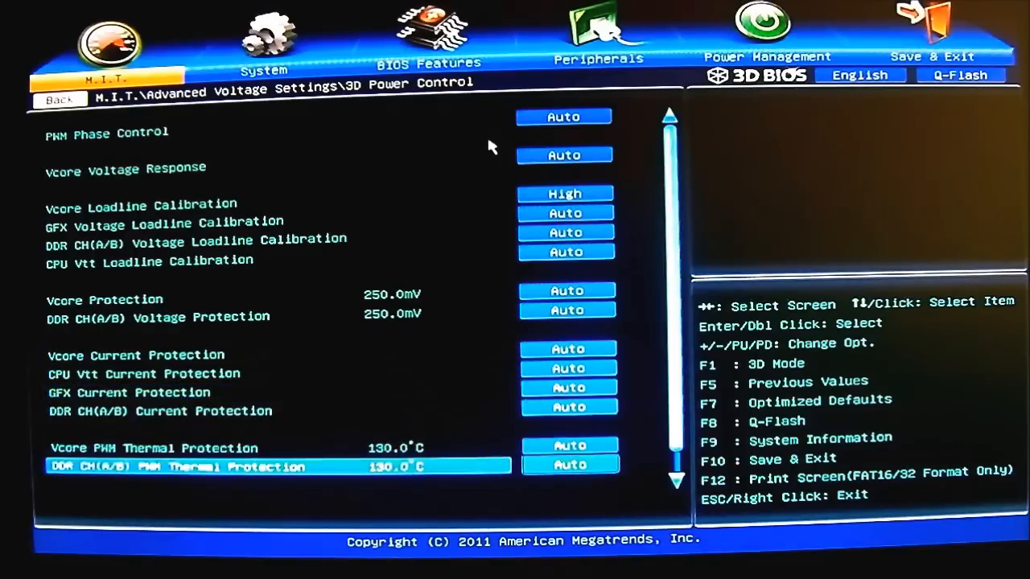
scroll("down", 3)
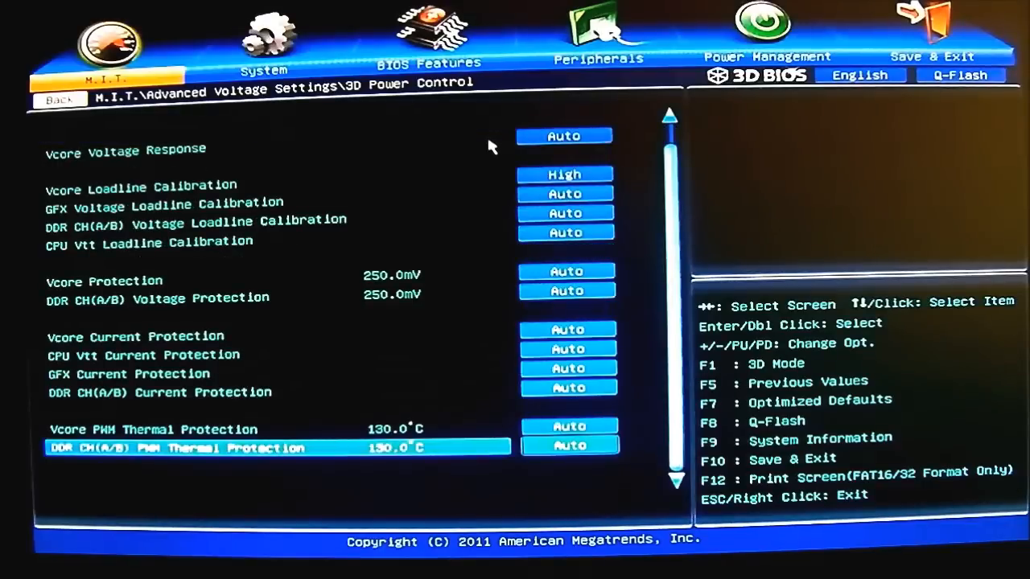
key("up")
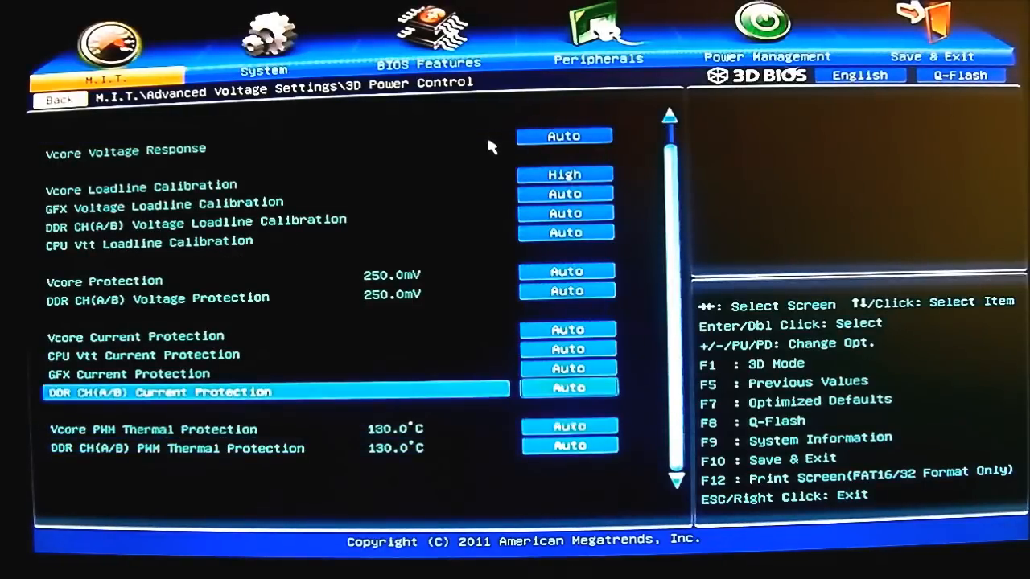
key("up")
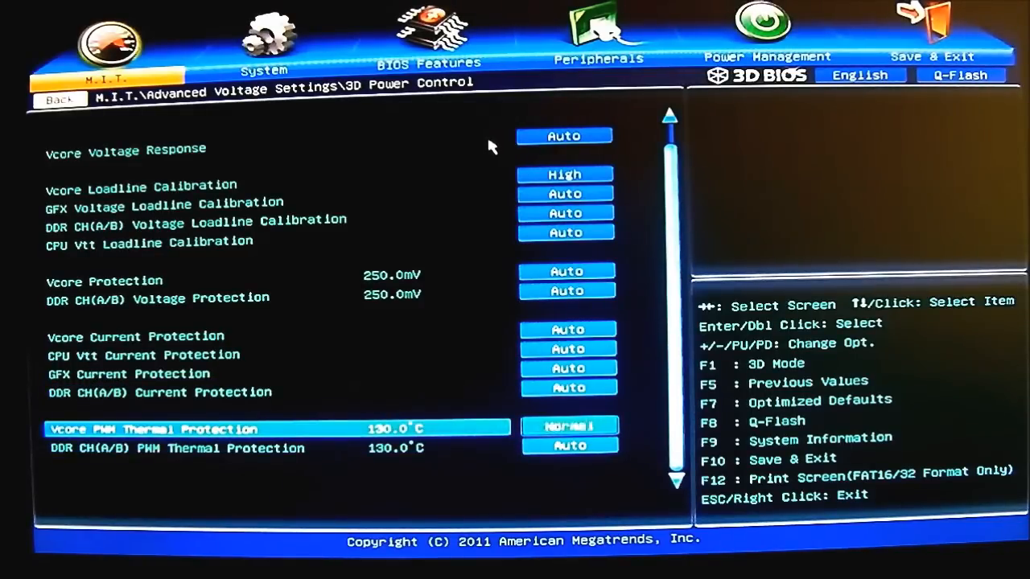
key("up")
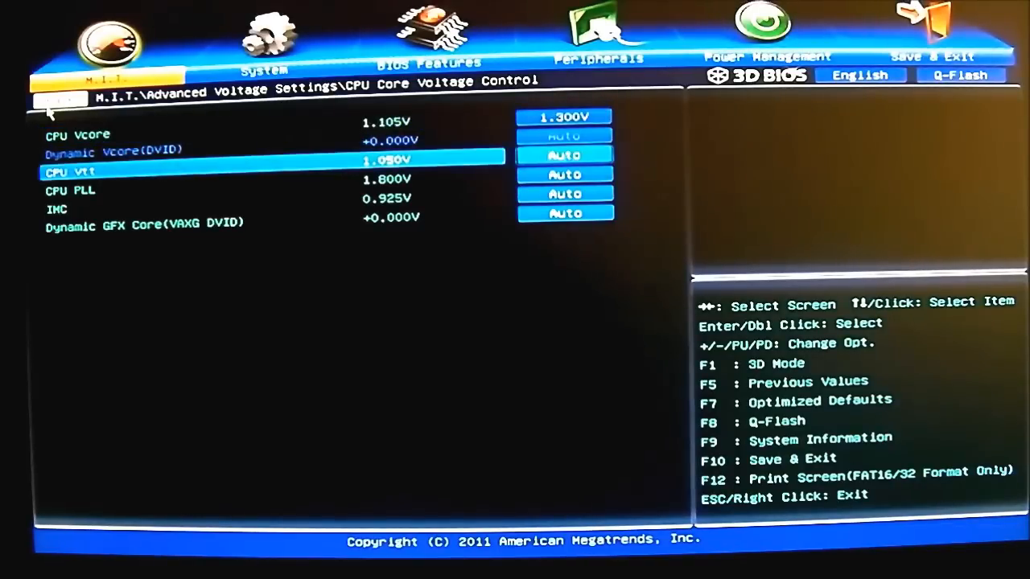
- Move to the CPU PLL voltage entry (1.800V) on the CPU Core Voltage Control page
key("Down")
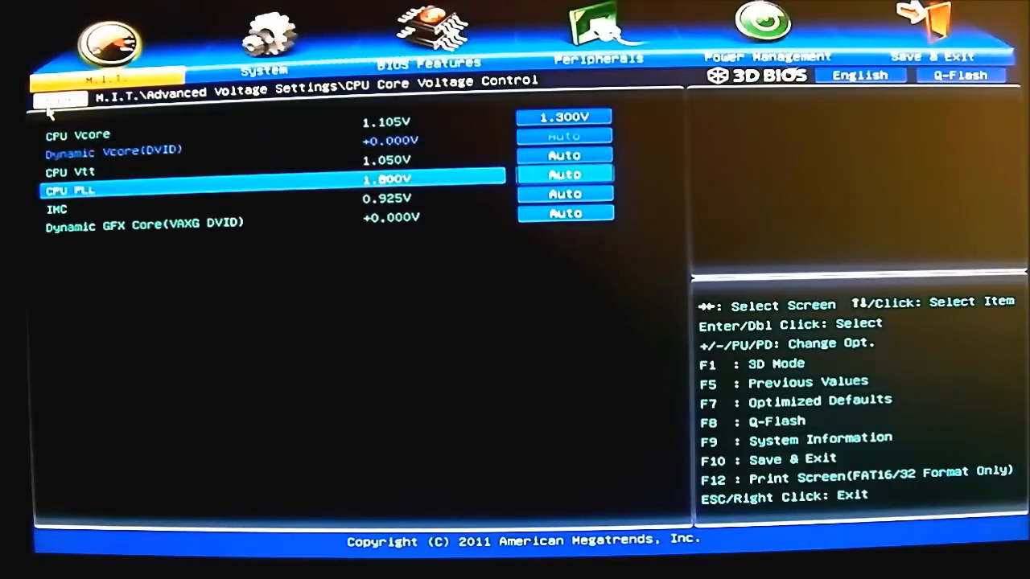
- Leave CPU Core Voltage Control and bring up DRAM Voltage Control showing 1.500V
key("Down")
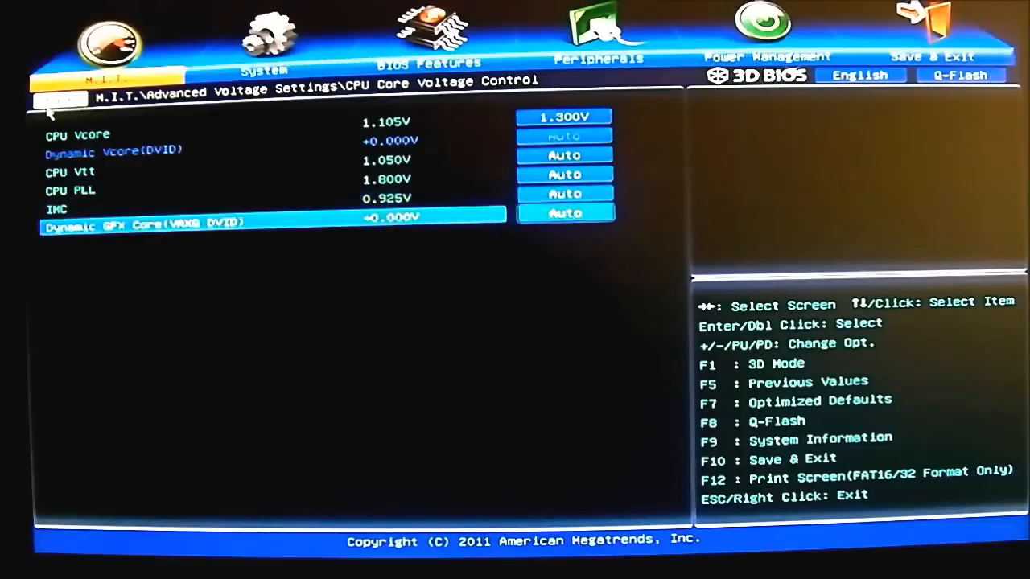
key("Up")
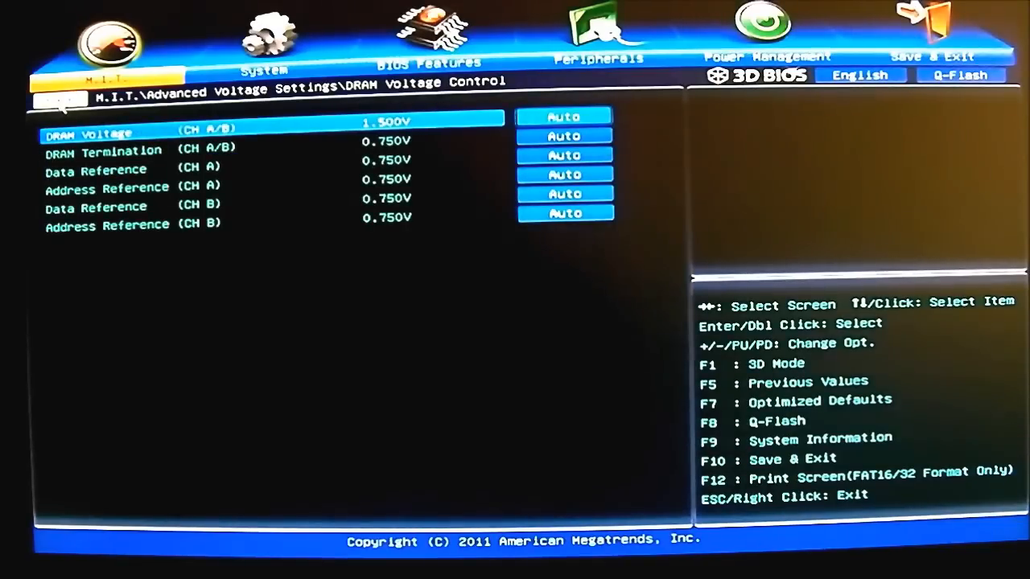
- Step through the DRAM termination and reference voltage entries before heading to PC Health Status
key("Down")
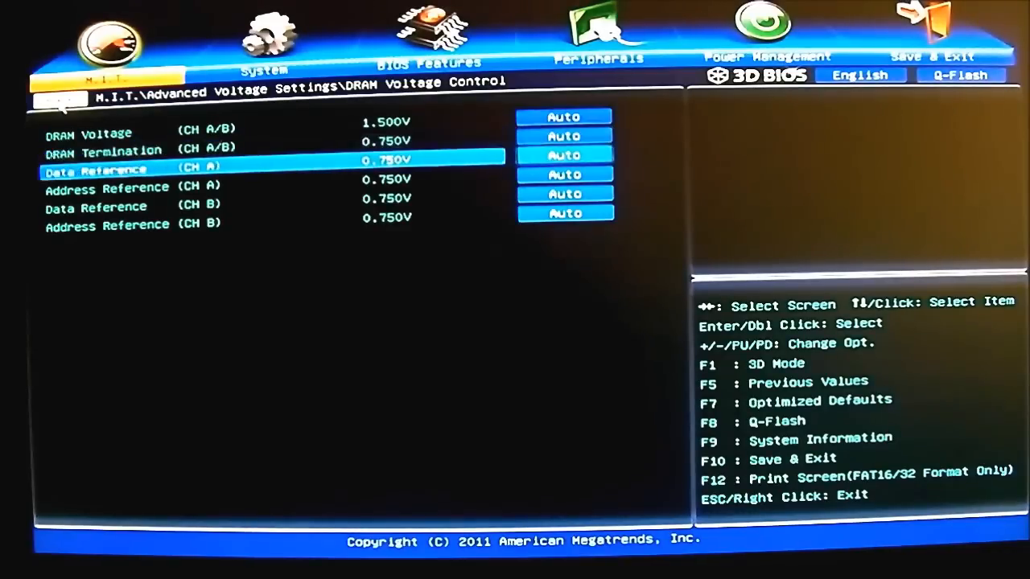
key("Down")
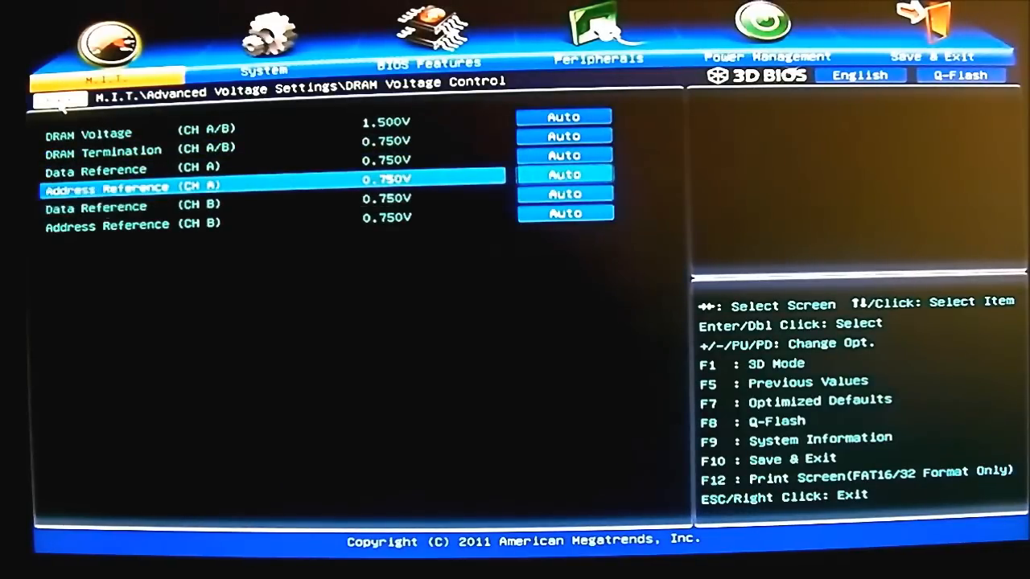
key("Down")
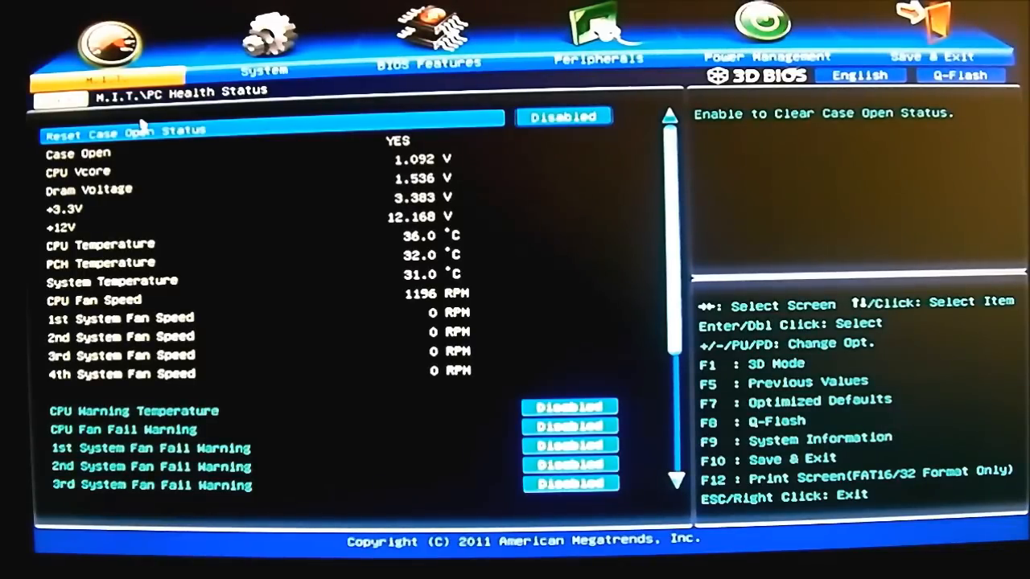
- Review the warning temperature and fan fail entries, then set CPU Fan Speed Control to Manual
left_click(129, 411)
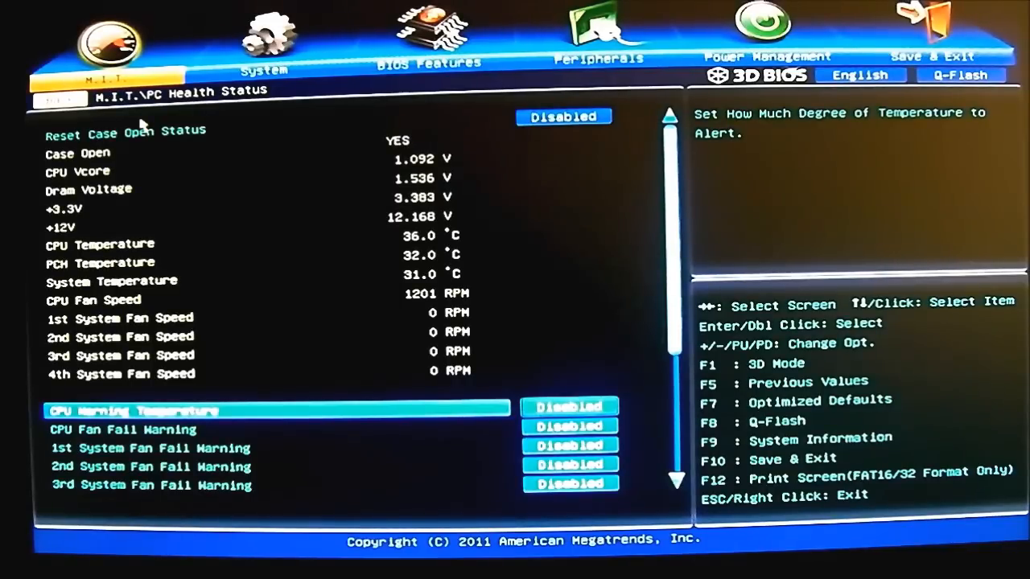
key("Down")
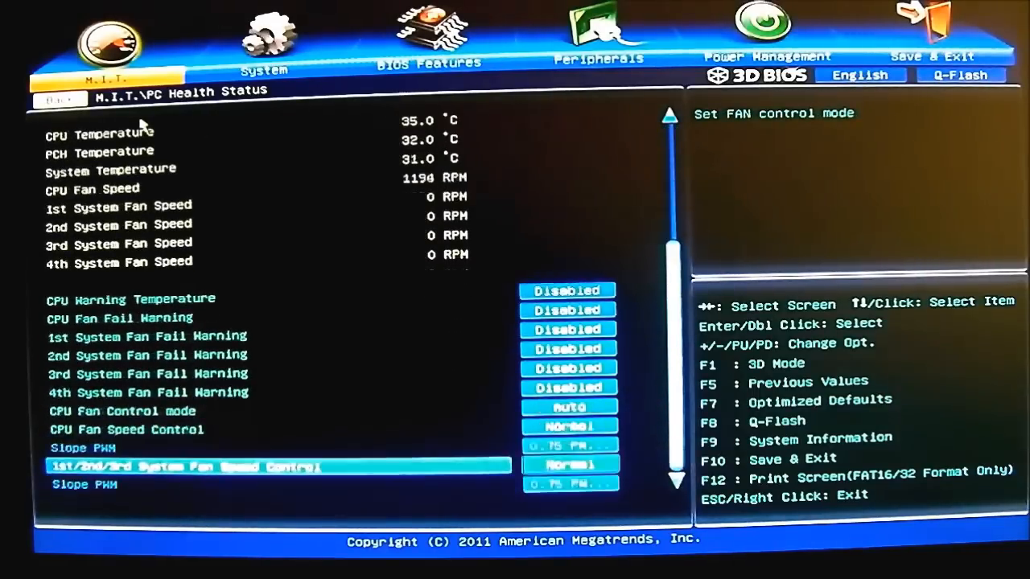
key("up")
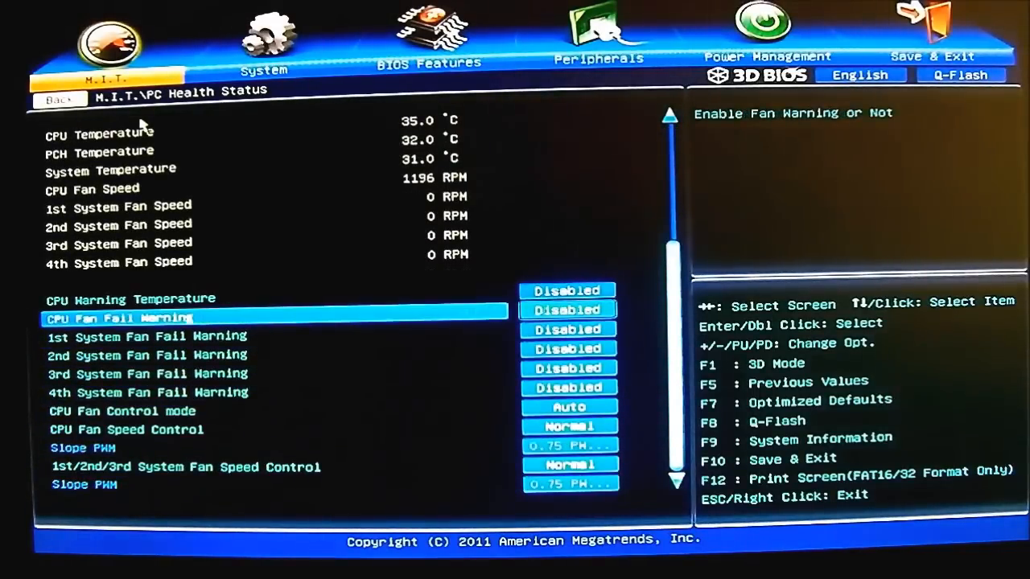
key("Down")
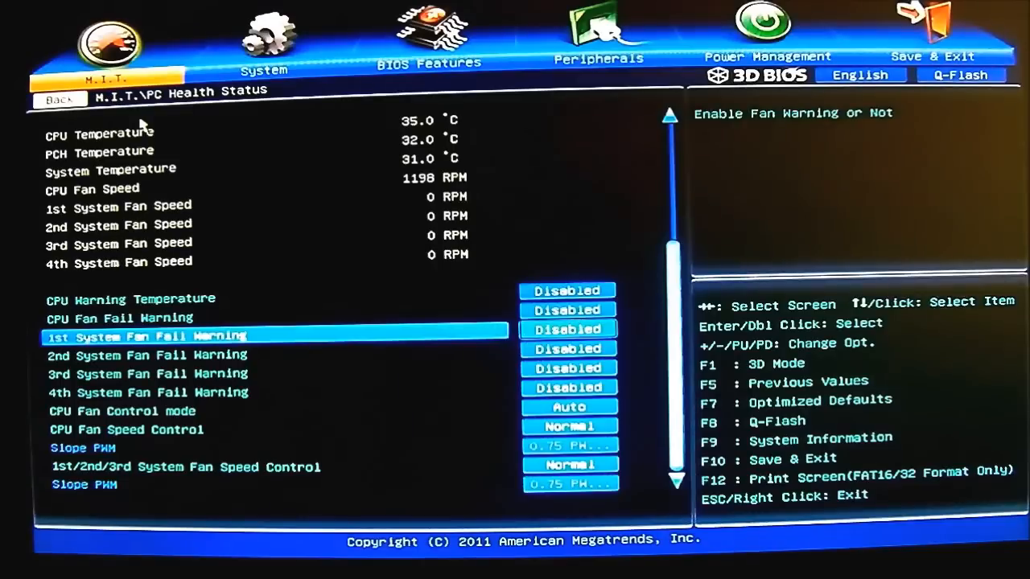
key("up")
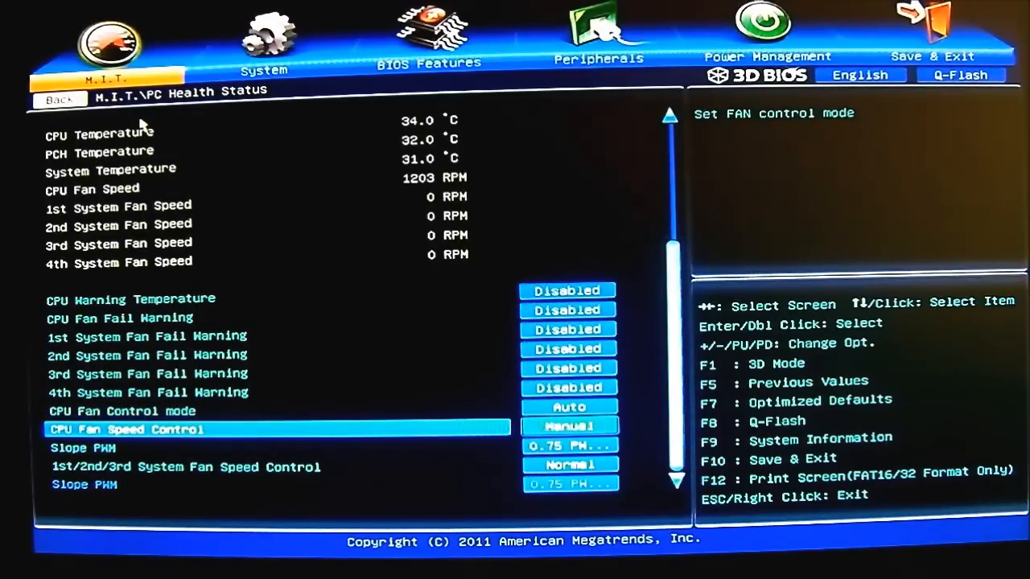
key("Down")
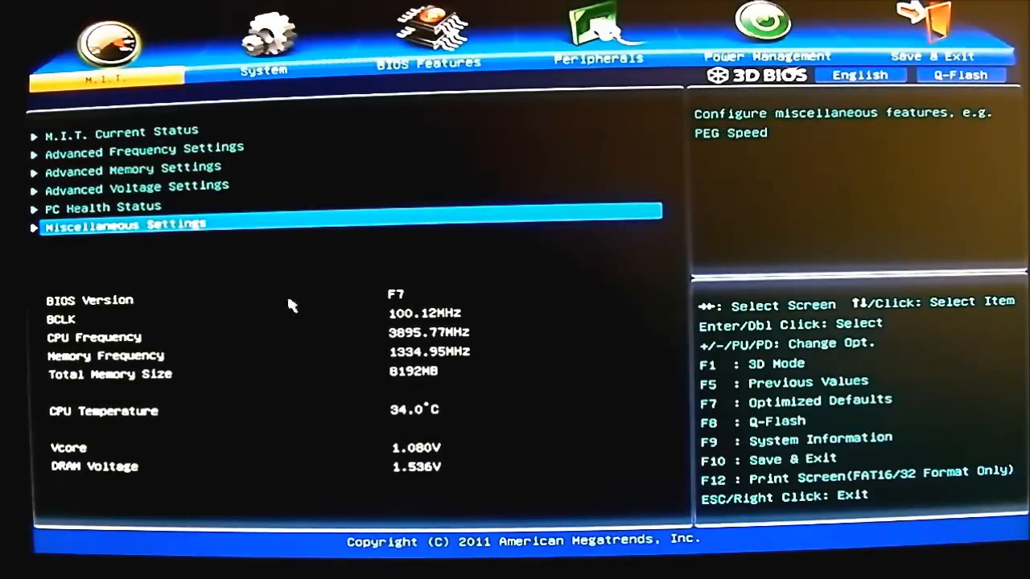
mouse_move(405, 302)
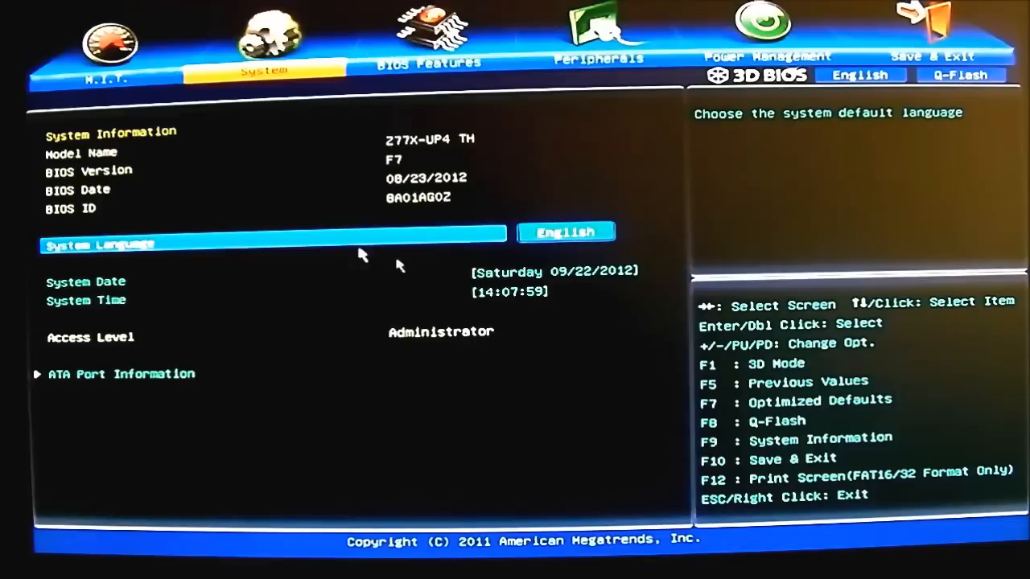
mouse_move(502, 331)
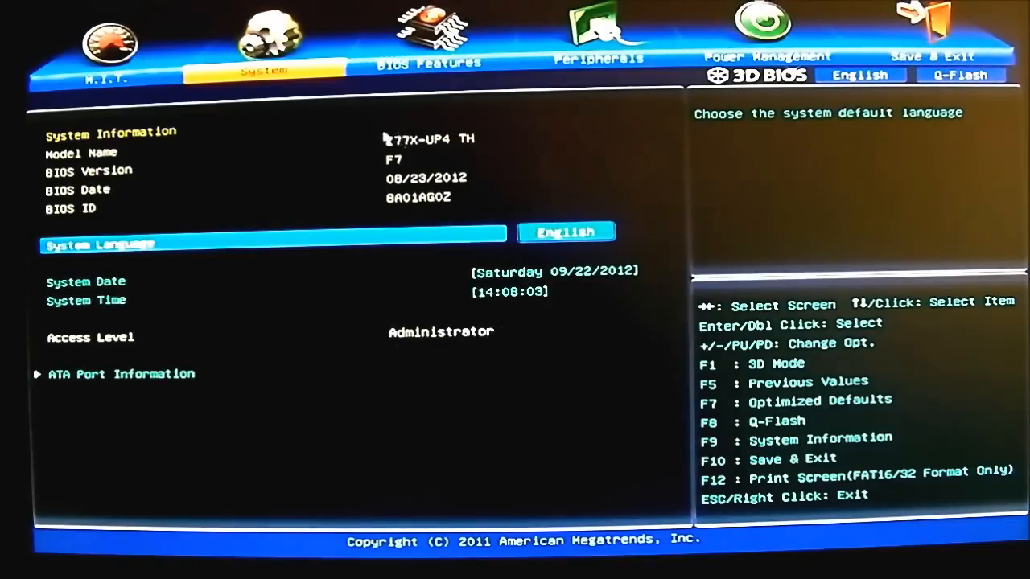
mouse_move(186, 380)
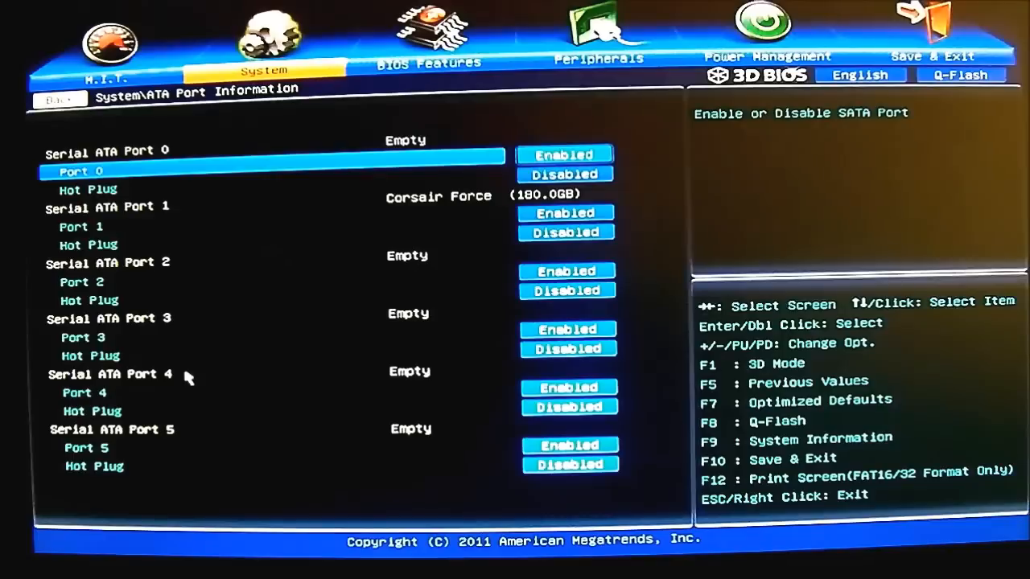
- Move to the SATA port 0 hot-plug setting, still Disabled
key("down")
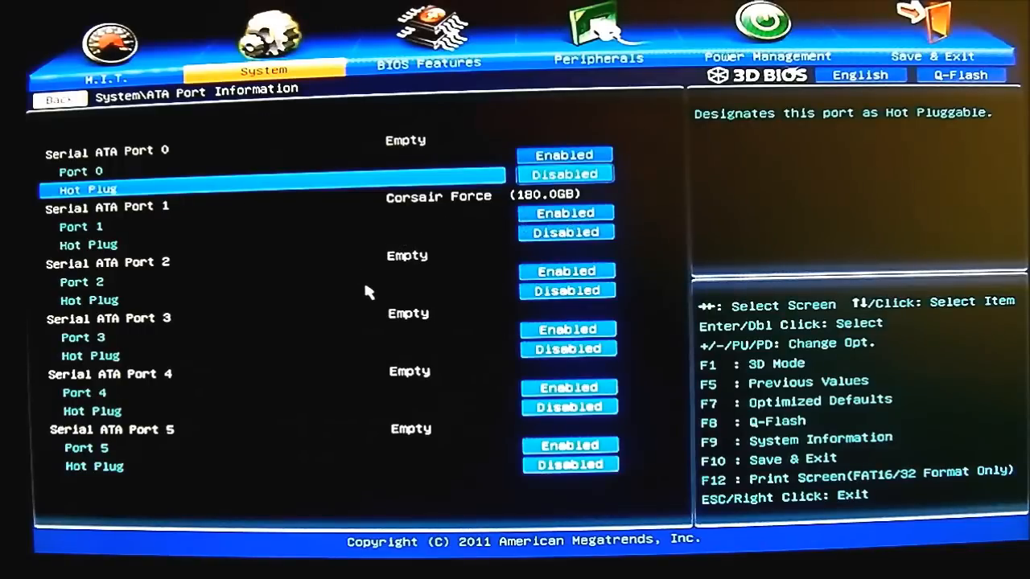
mouse_move(322, 275)
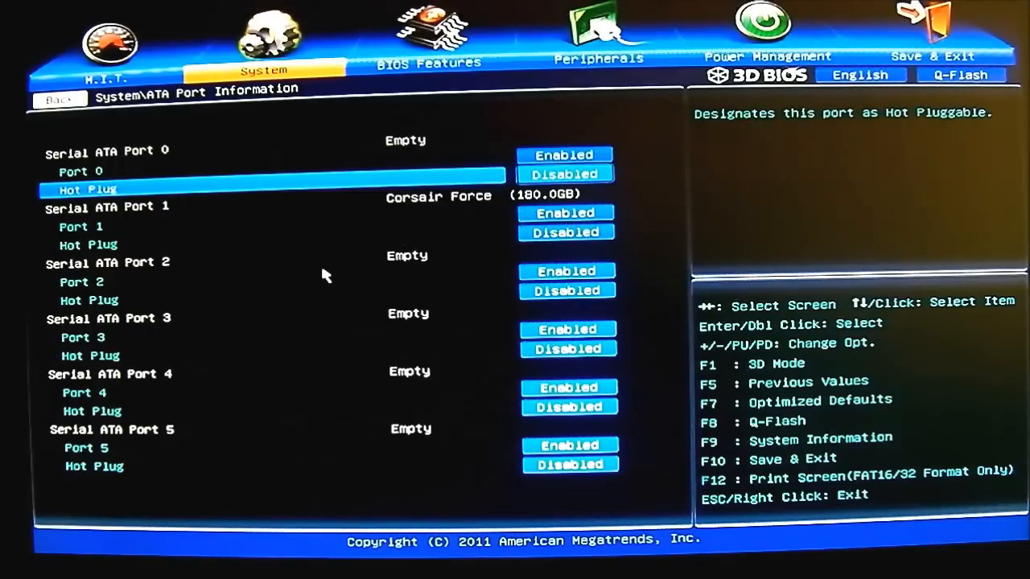
mouse_move(84, 125)
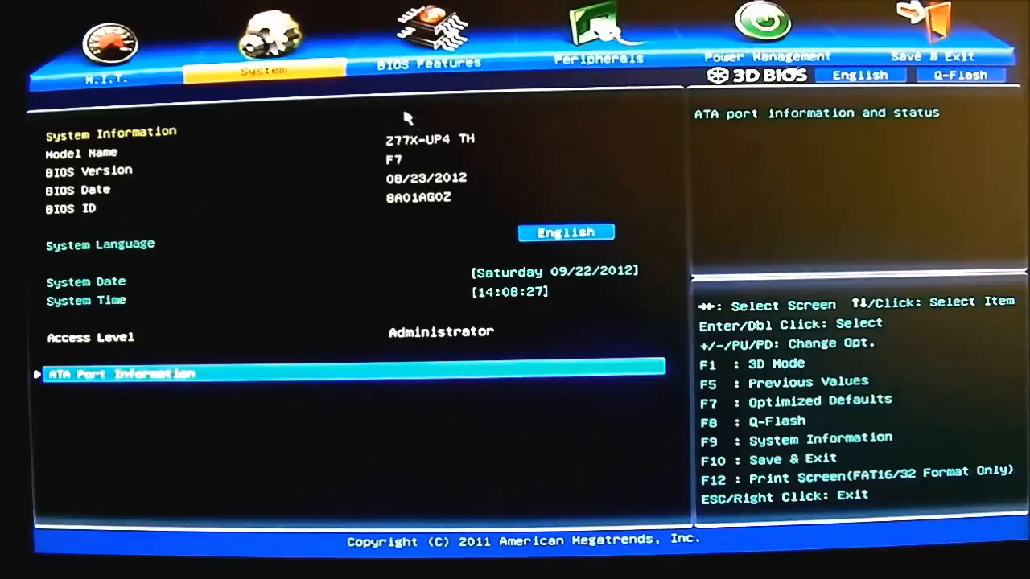
mouse_move(483, 119)
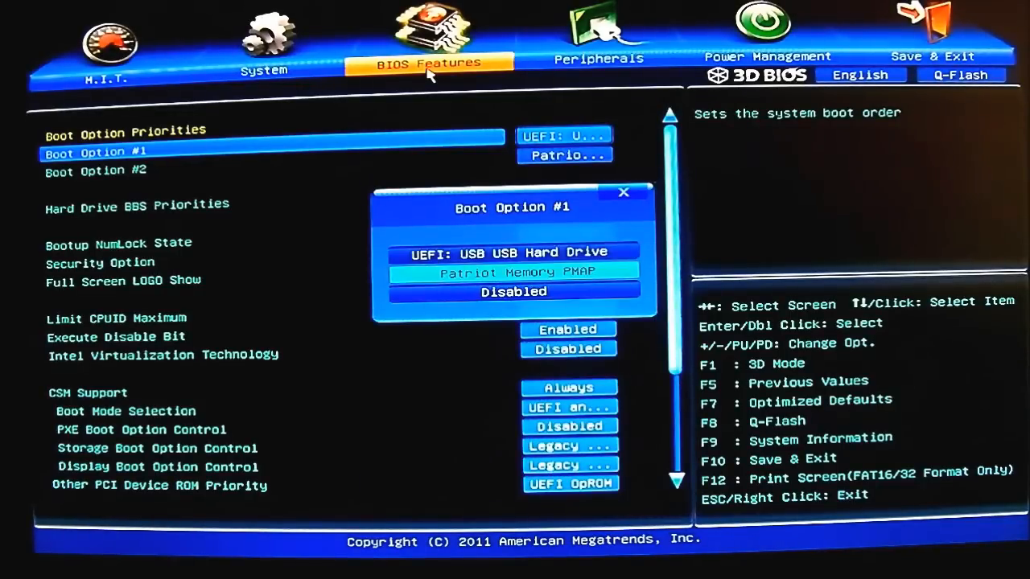
- Select the Corsair drive as Boot Option #1, with Boot Option #2 disabled
key("Down")
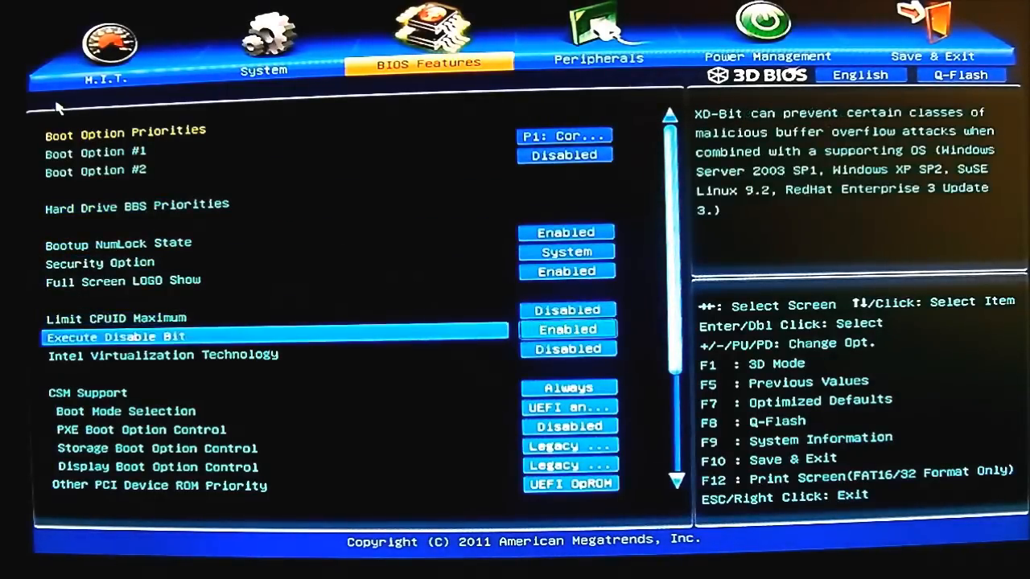
key("down")
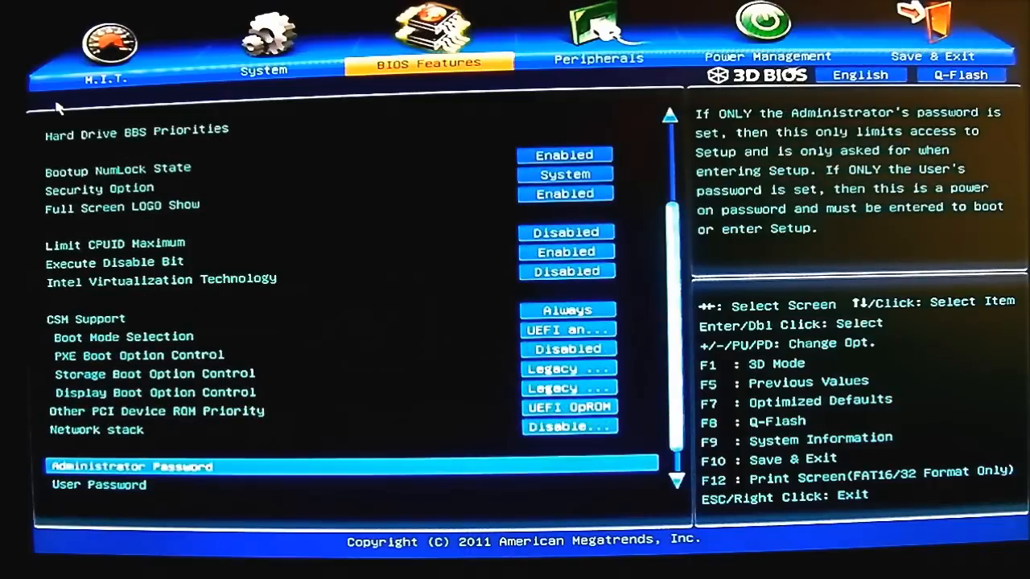
left_click(161, 280)
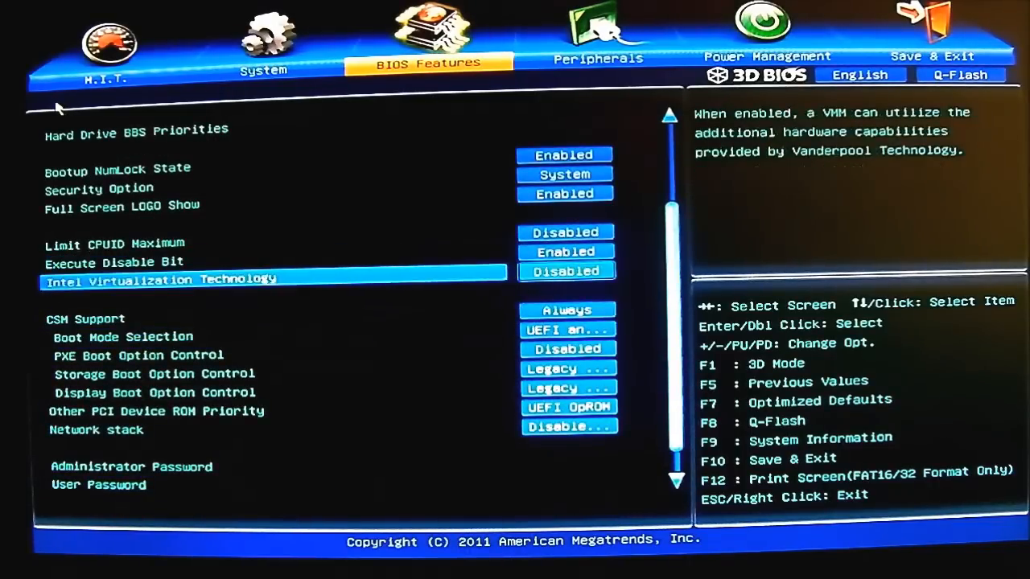
key("Down")
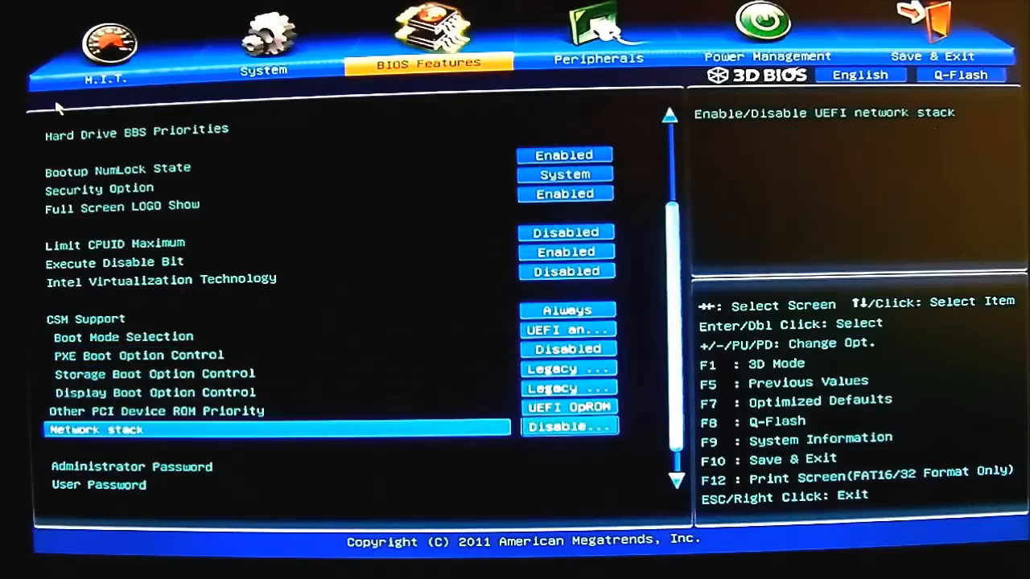
key("Down")
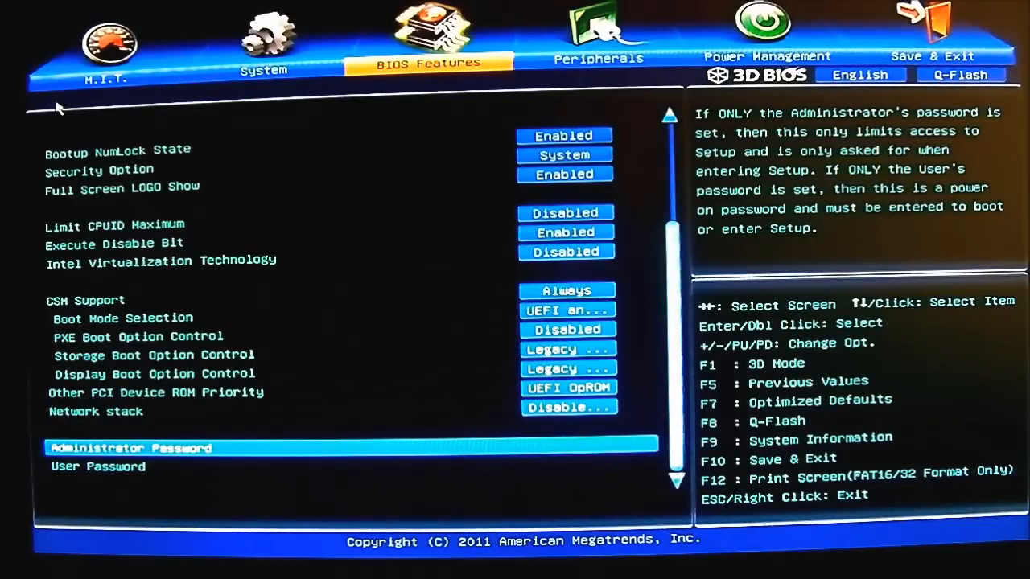
mouse_move(496, 30)
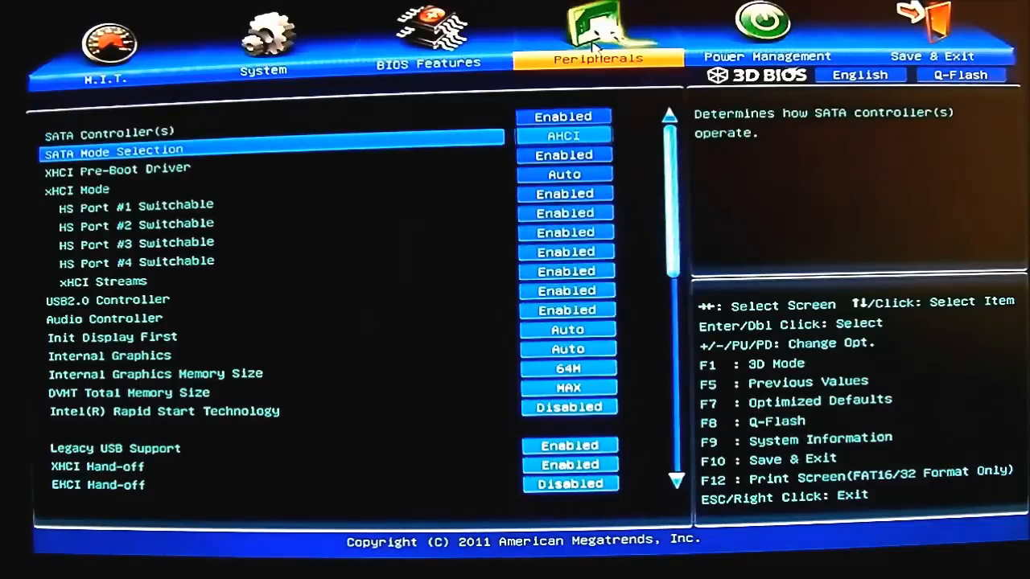
left_click(564, 135)
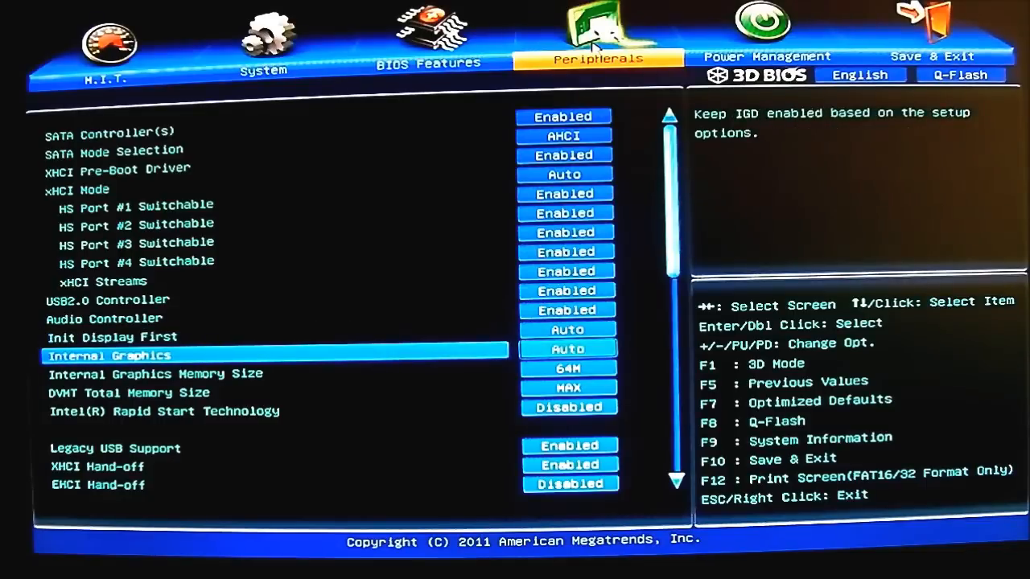
left_click(567, 348)
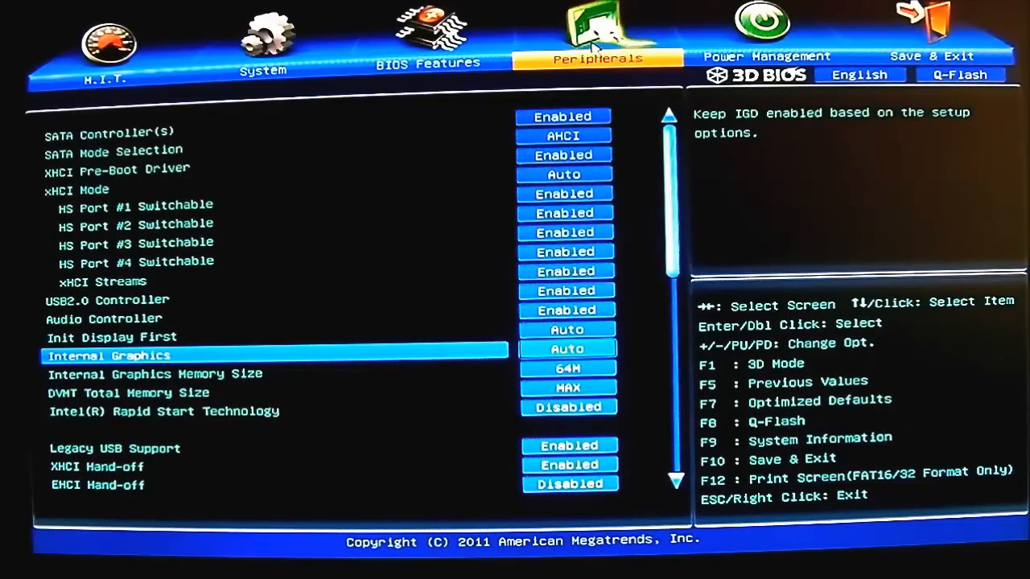
key("Down")
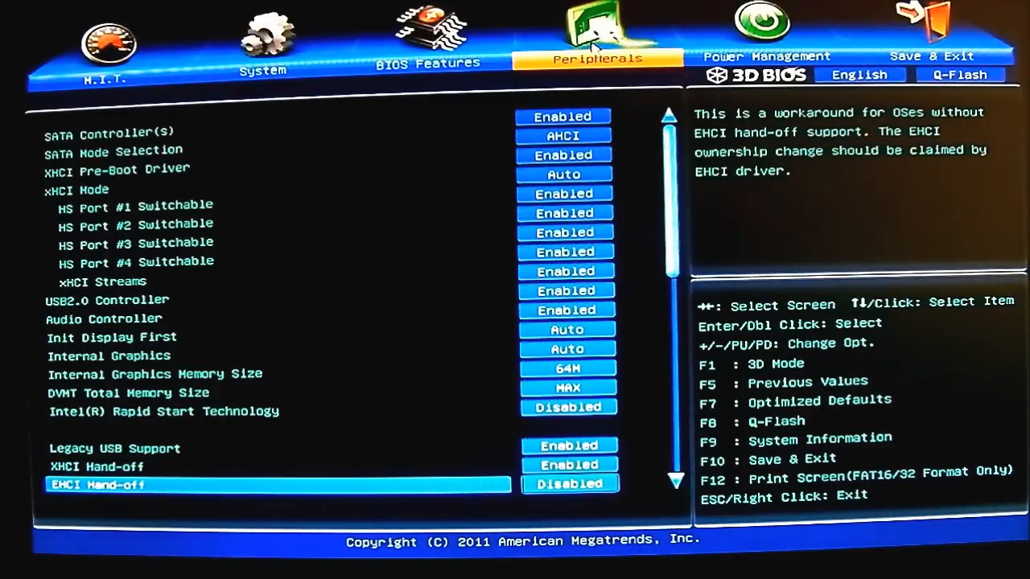
scroll("down", 3)
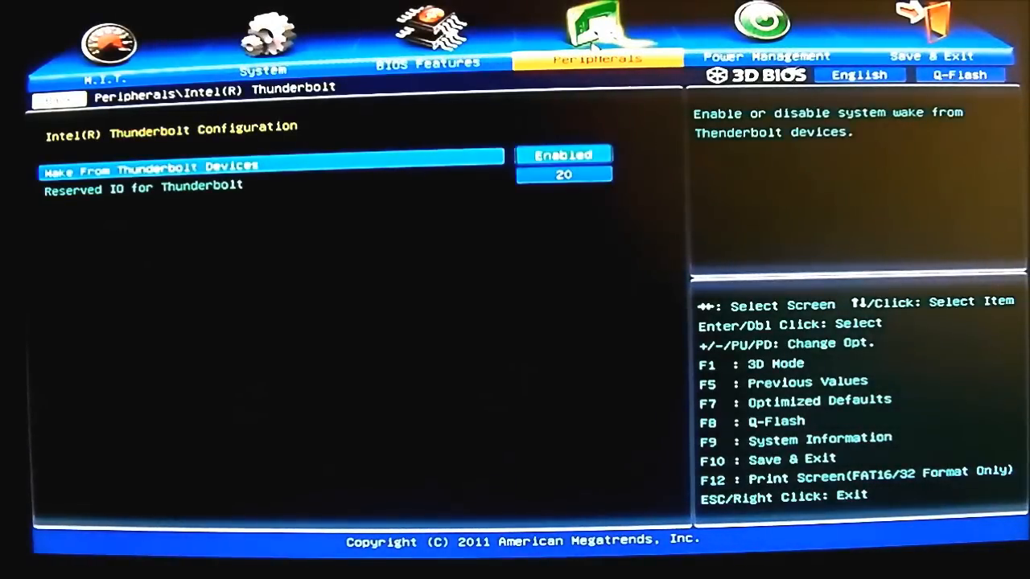
- Try the Reserved IO for Thunderbolt setting and dismiss the invalid input range error
key("Down")
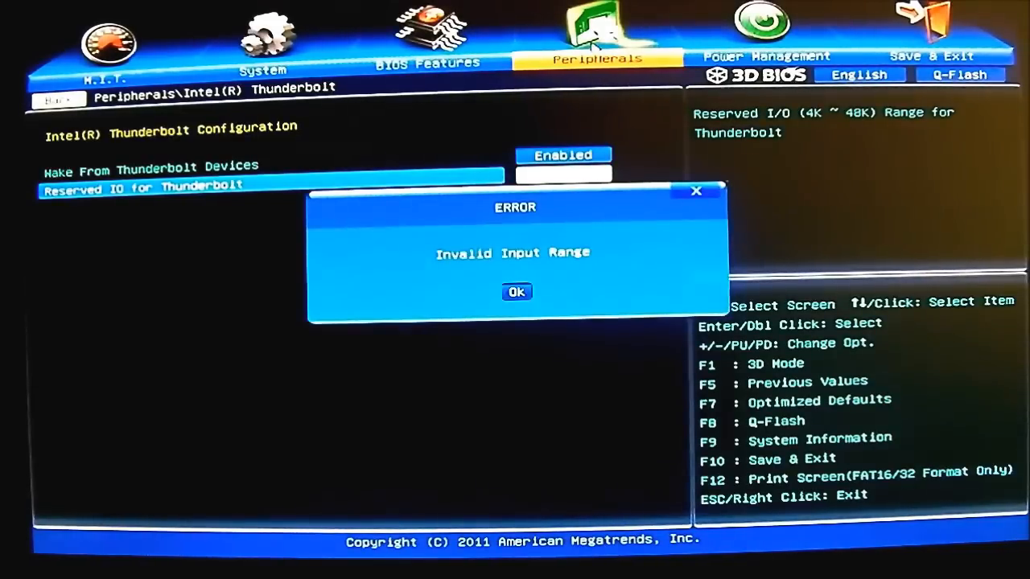
left_click(516, 291)
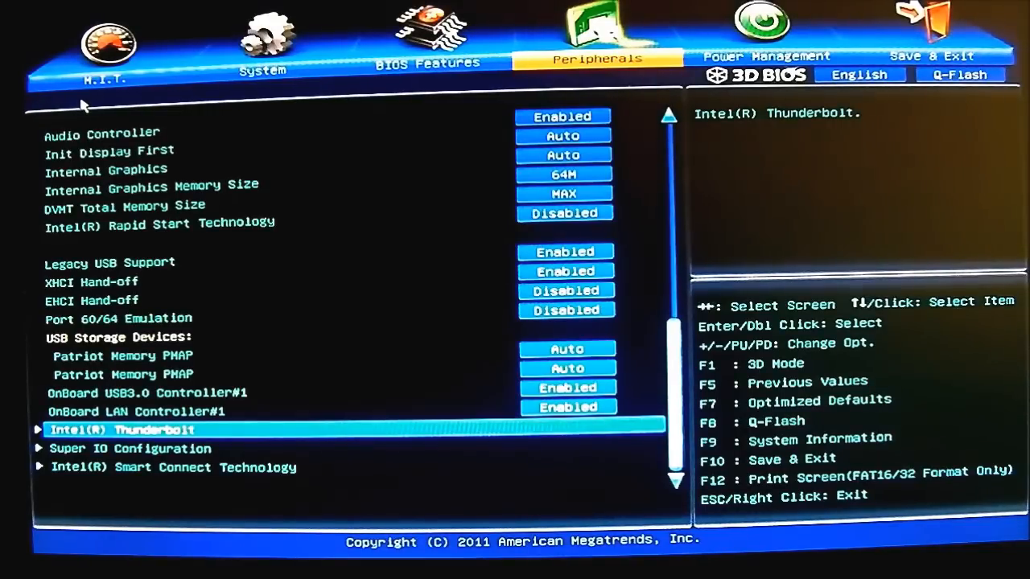
mouse_move(370, 277)
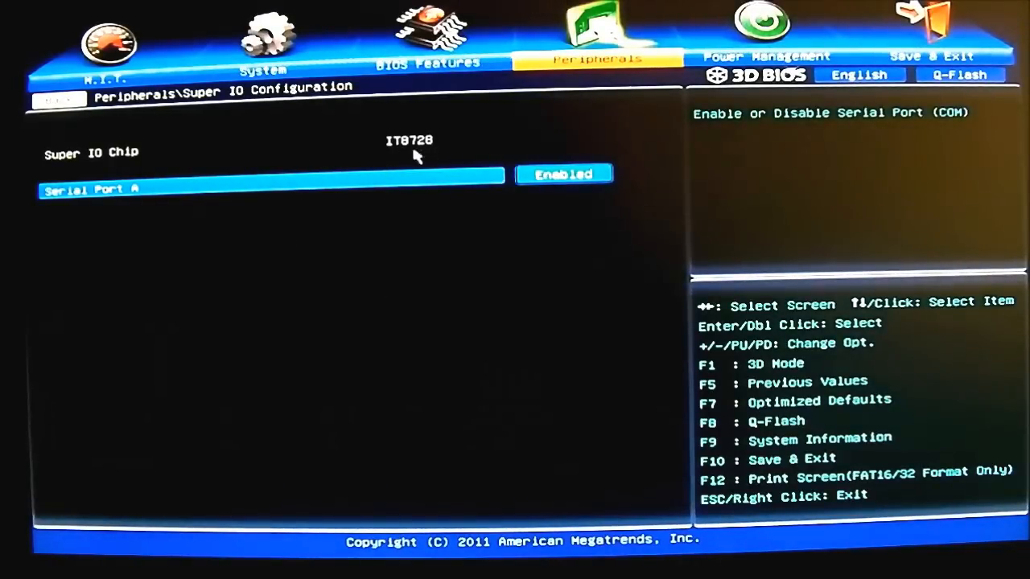
mouse_move(105, 115)
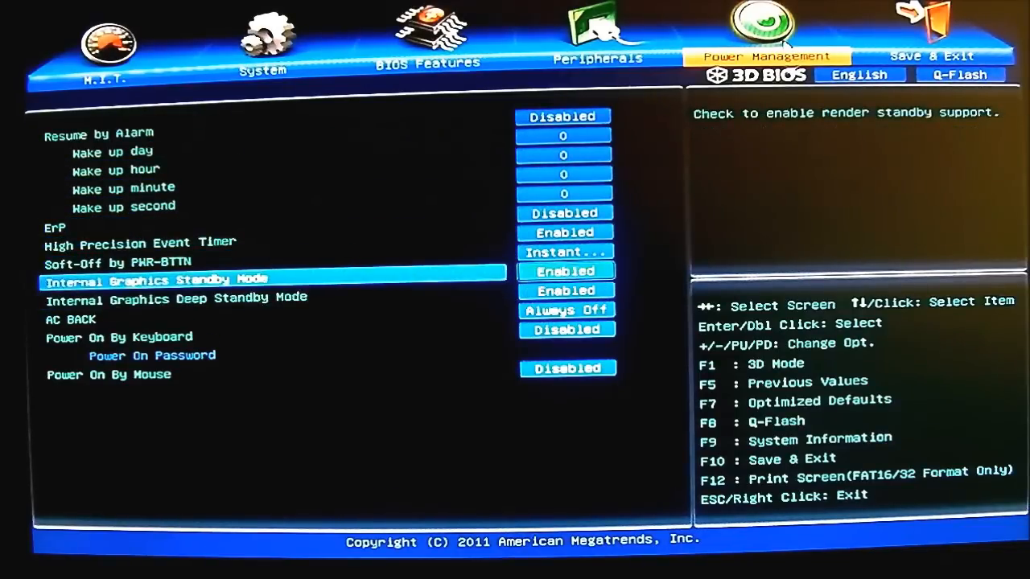
- Review Power On By Mouse (disabled) in Power Management, then move to Save & Exit
key("Down")
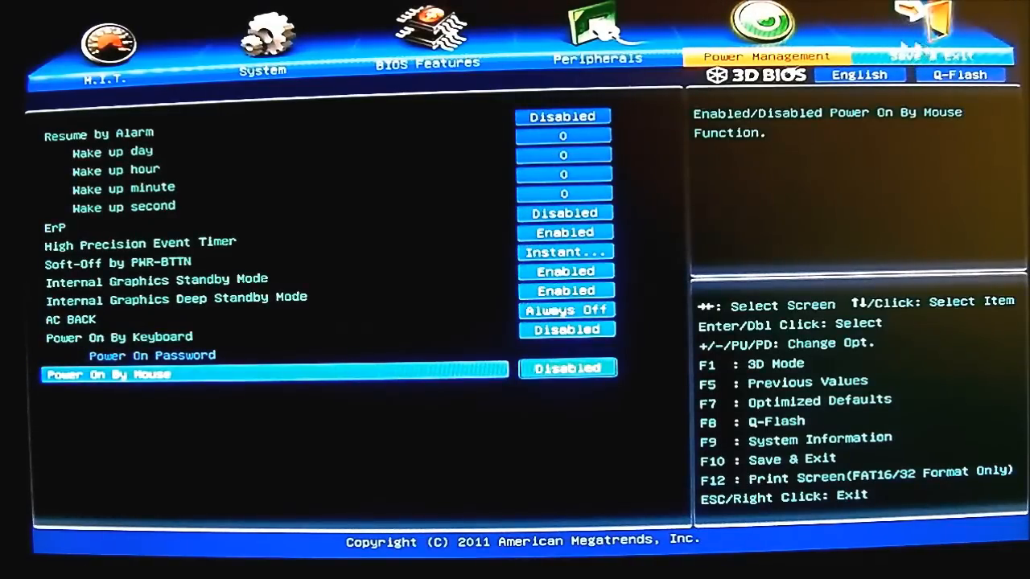
left_click(930, 45)
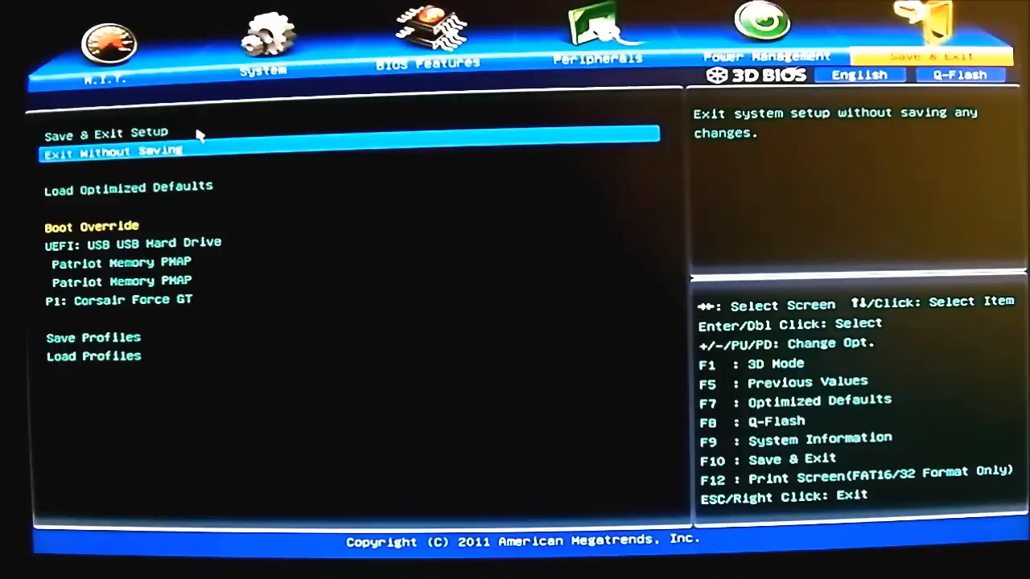
- Step through boot override entries, Load Profiles and Load Optimized Defaults without changing anything
key("Down")
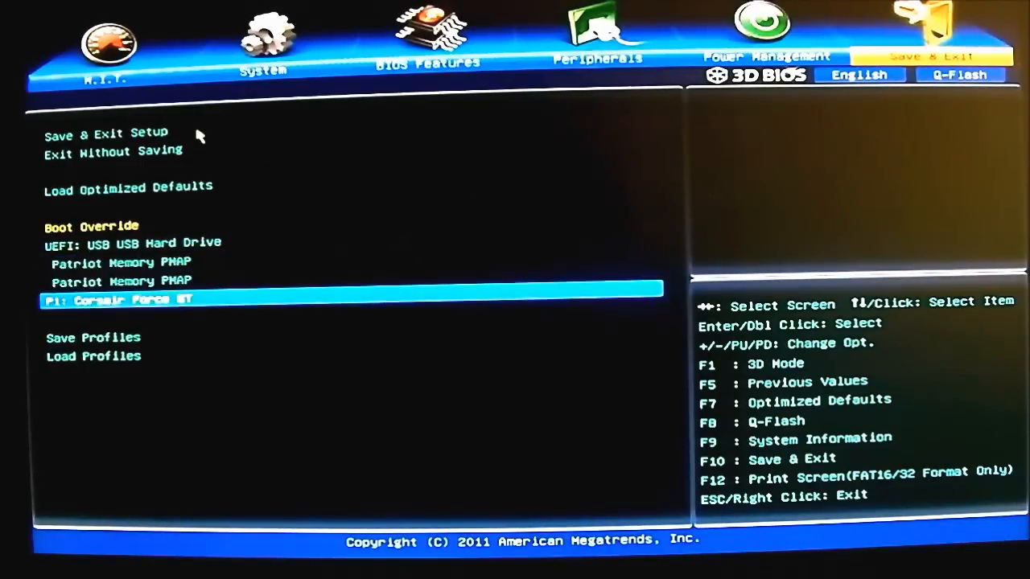
key("down")
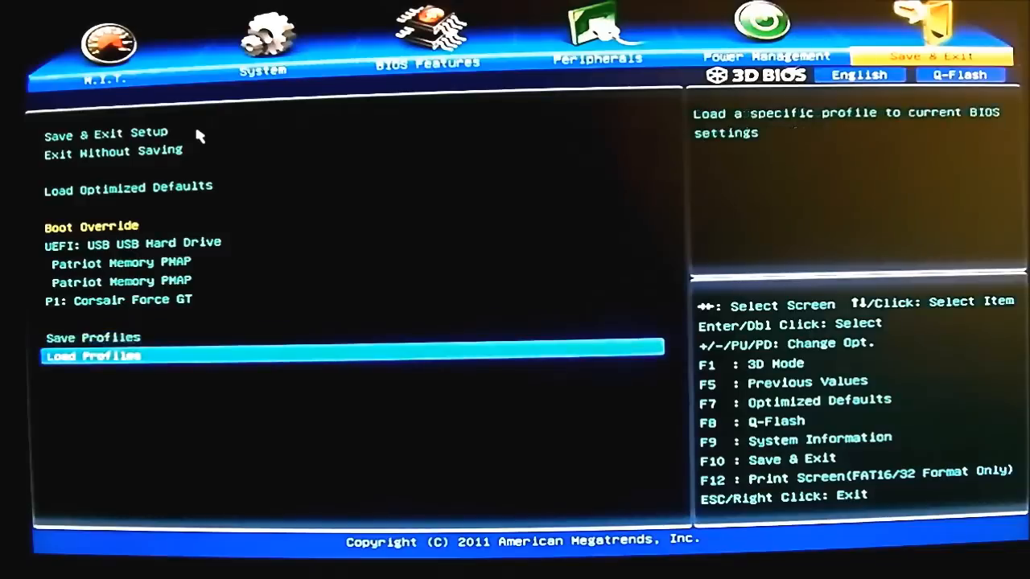
double_click(93, 355)
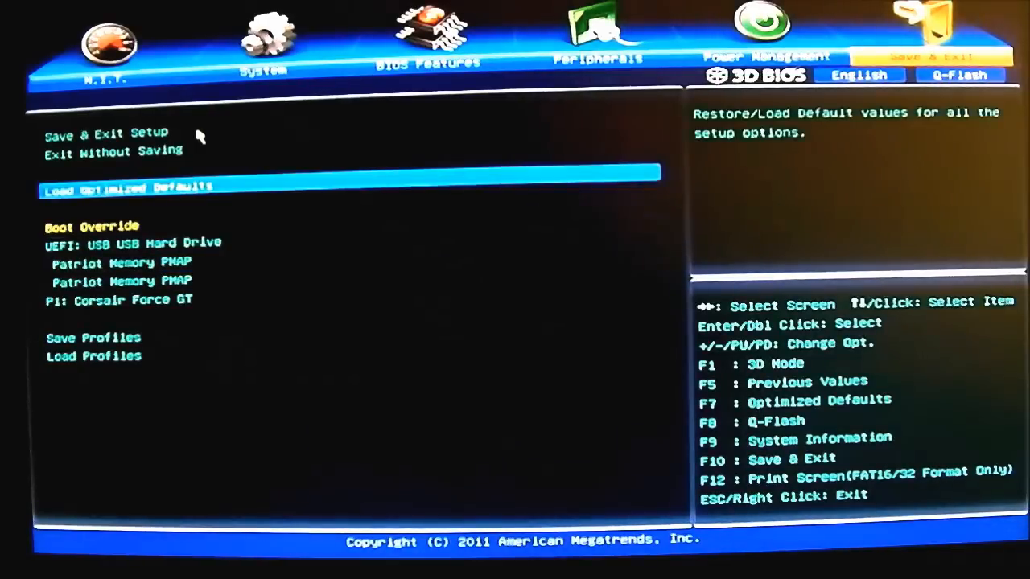
mouse_move(624, 116)
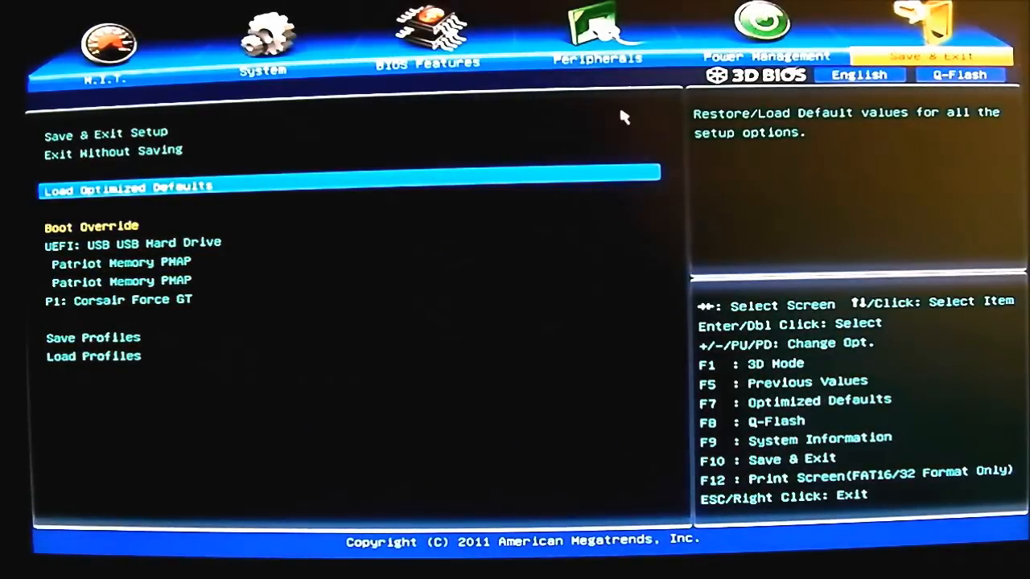
mouse_move(859, 74)
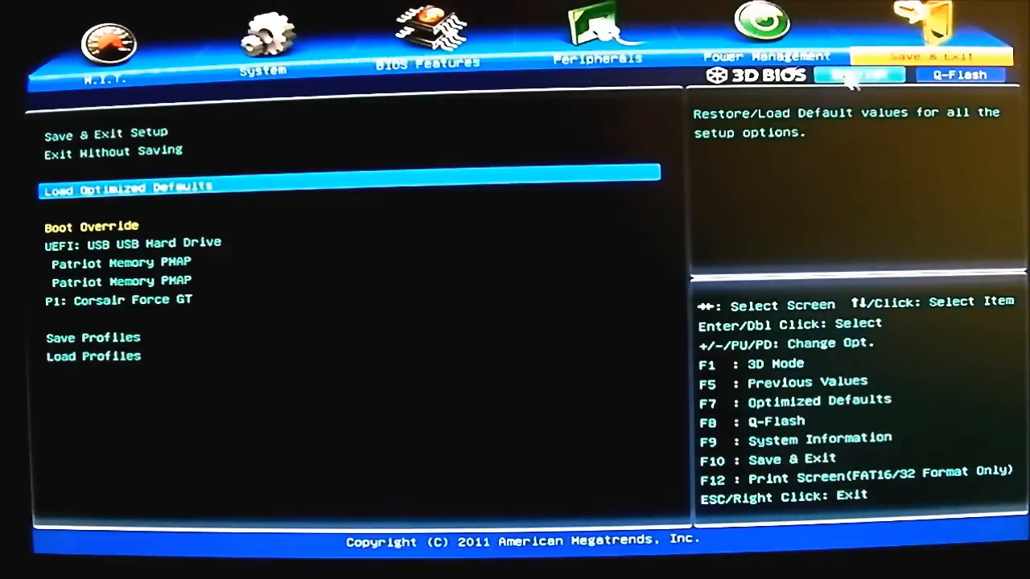
- Bring up the Q-Flash prompt from the header button
left_click(959, 74)
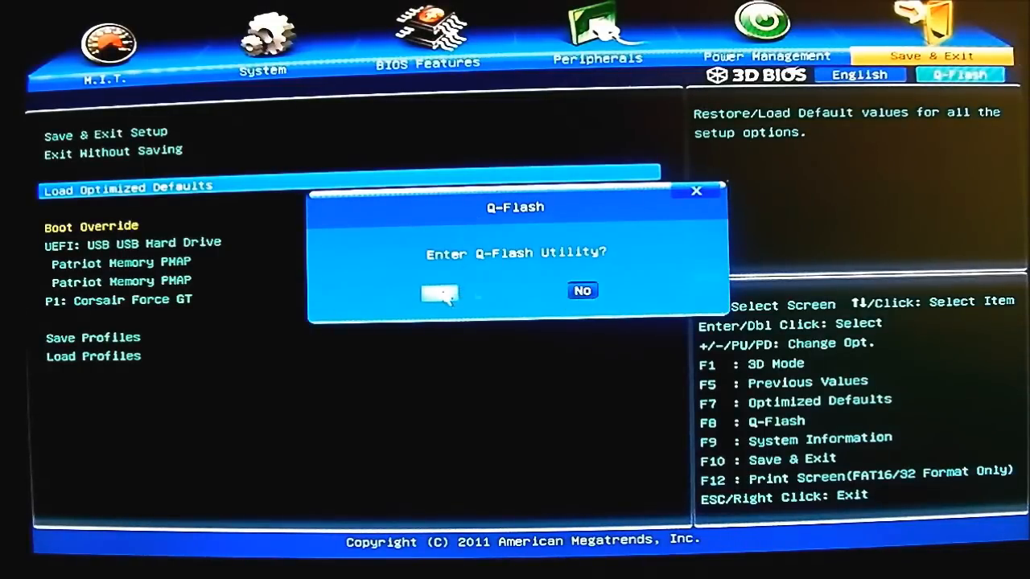
- Enter Q-Flash showing BIOS F7, browse Update/Save BIOS to Drive, then exit to Save & Exit
left_click(441, 292)
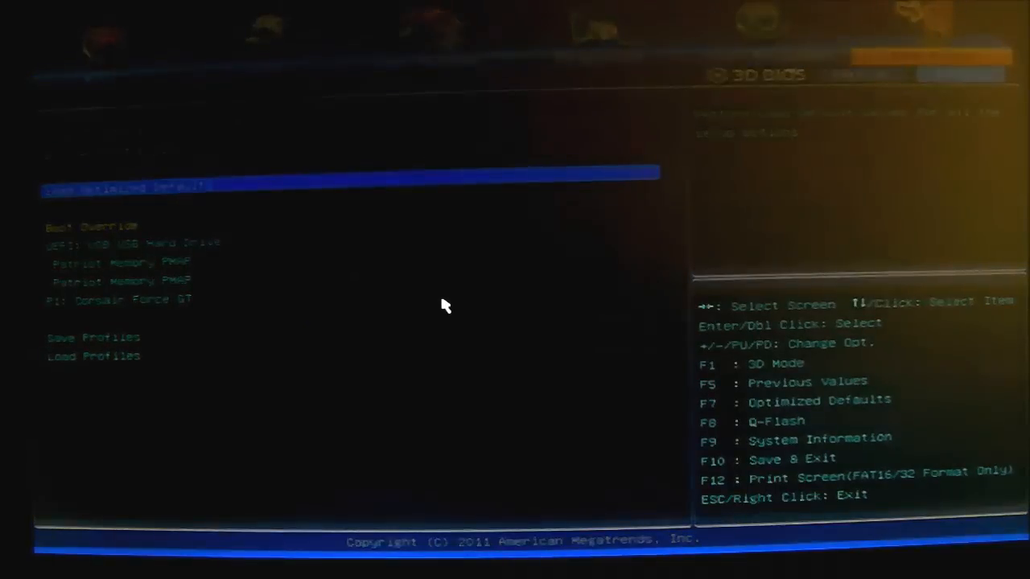
key("F8")
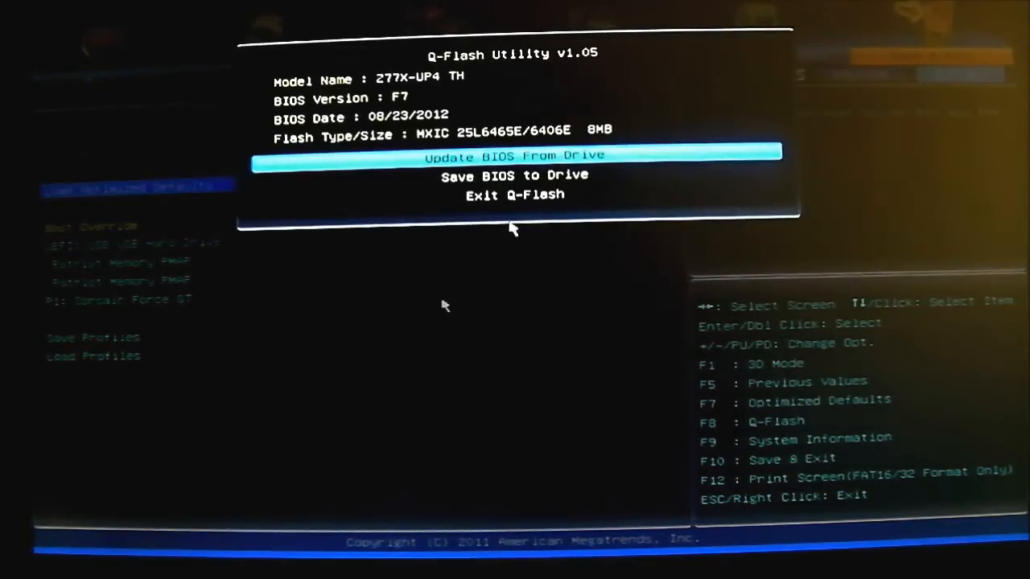
mouse_move(491, 217)
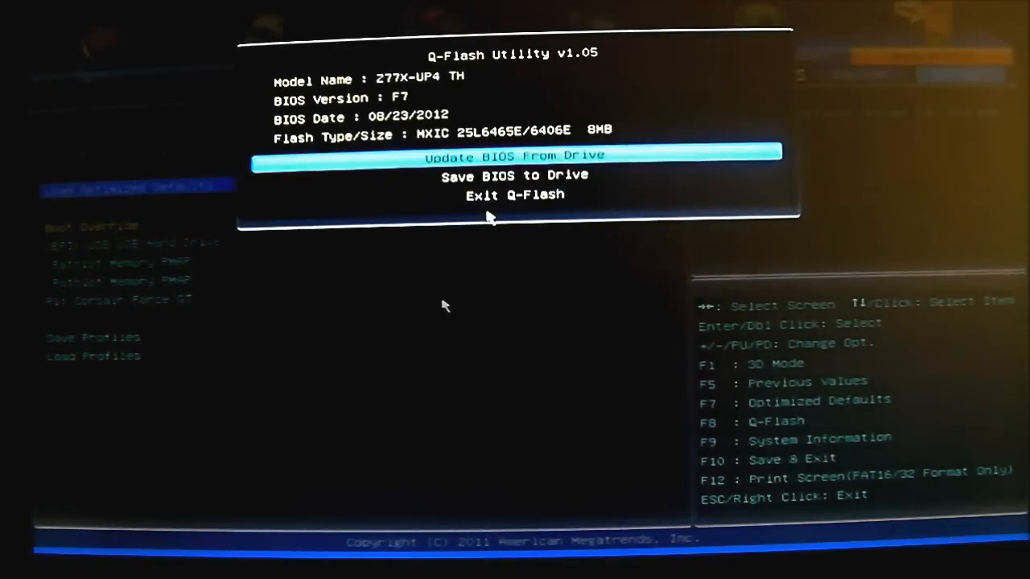
key("Down")
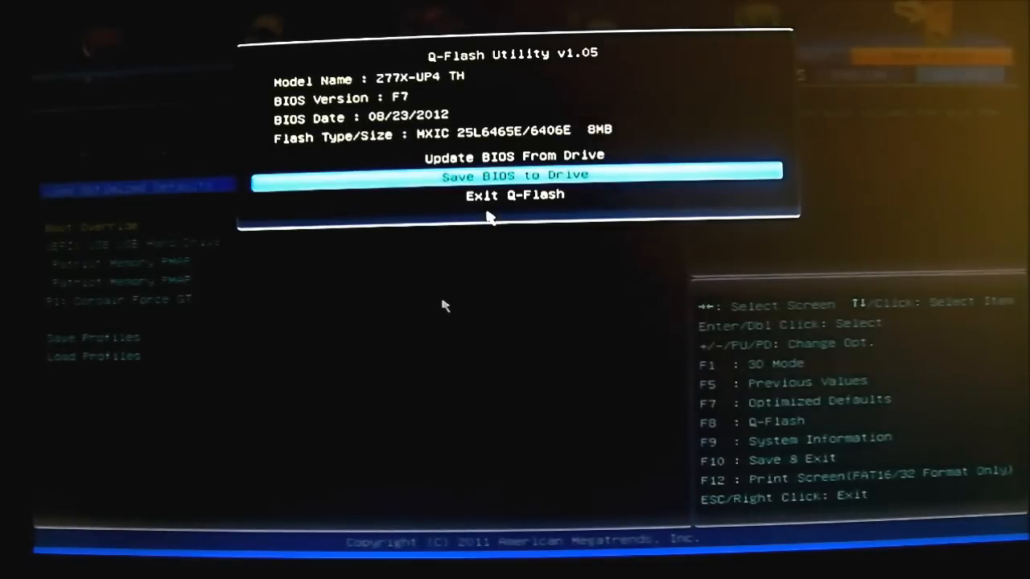
key("down")
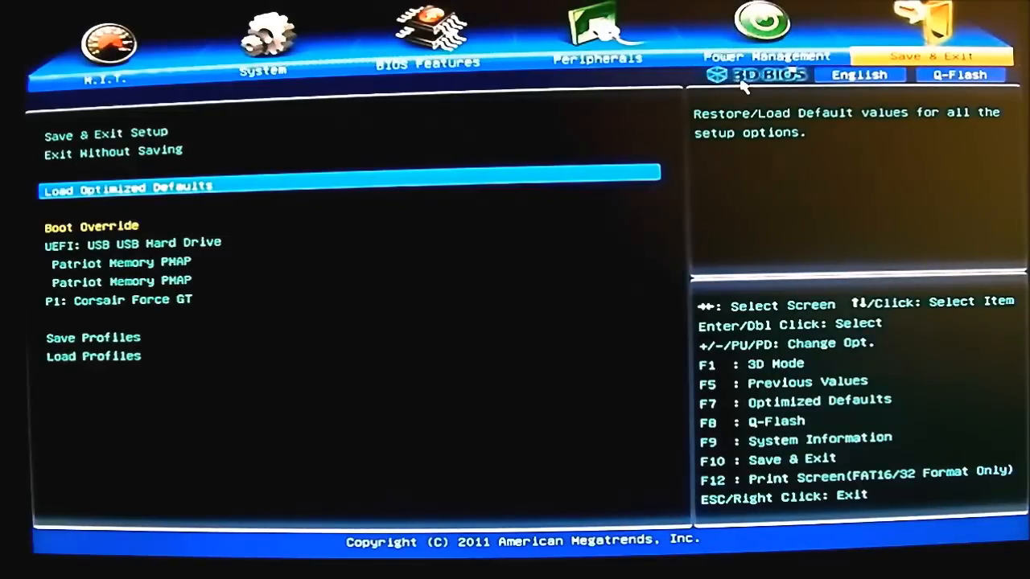
- Switch to 3D BIOS mode showing the motherboard image with its section icons
left_click(755, 74)
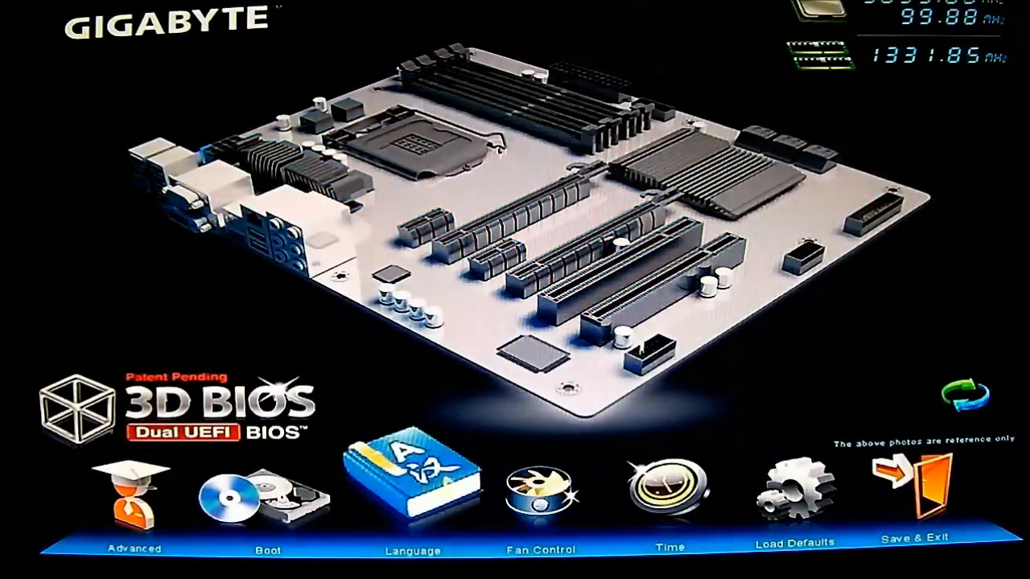
mouse_move(241, 225)
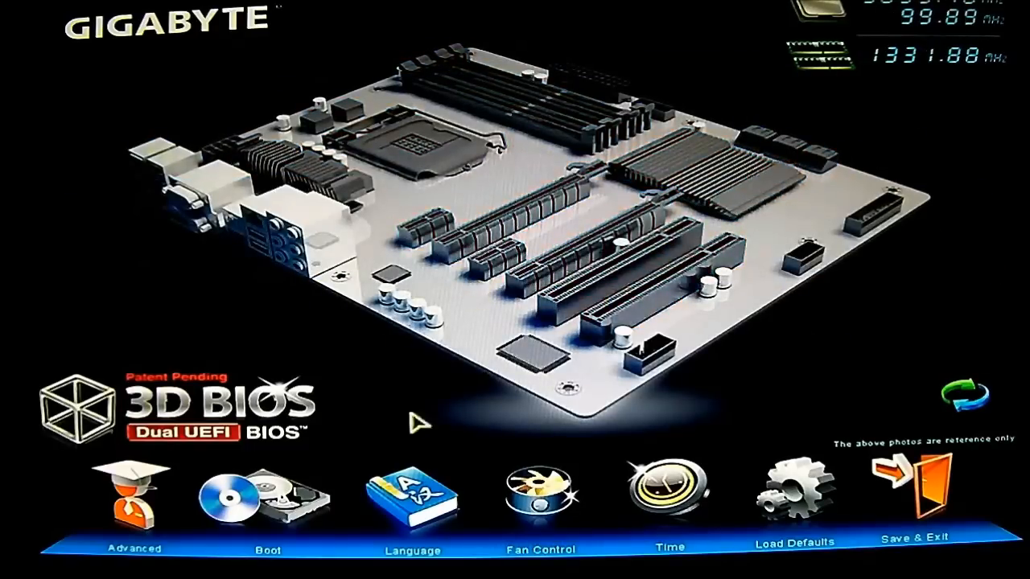
mouse_move(792, 483)
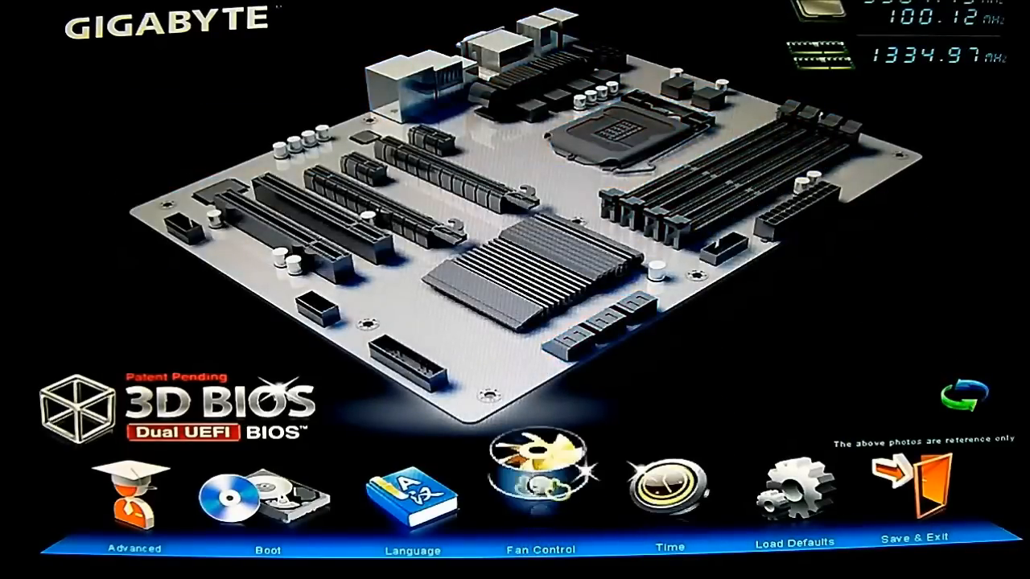
mouse_move(409, 486)
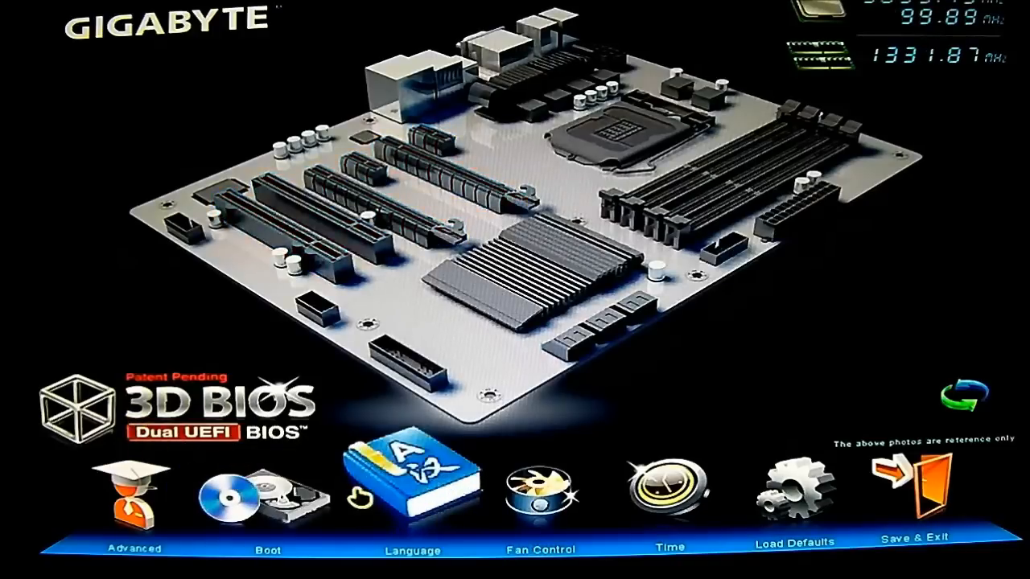